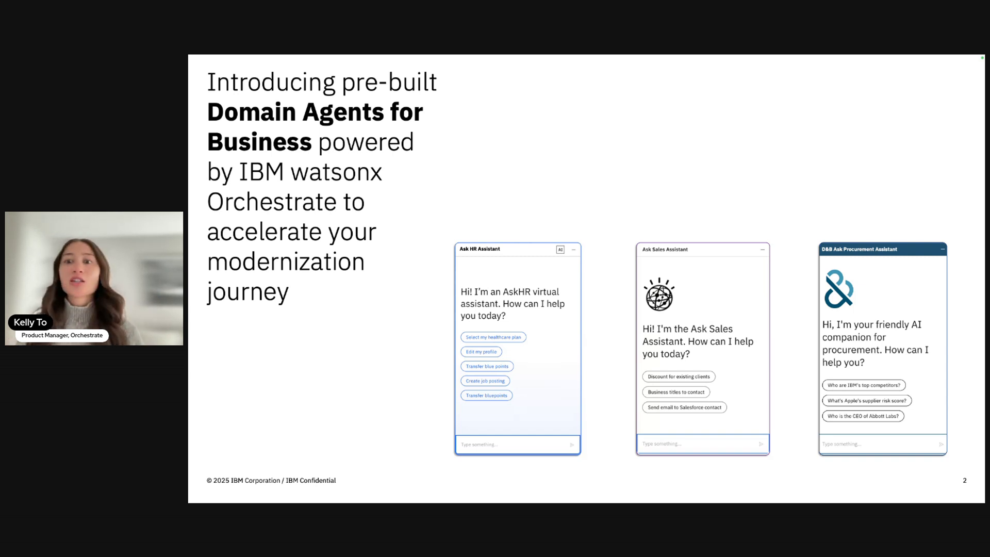
Advance the slide show to the Vision slide on pre-built domain agents.
{"action": "key", "text": "right"}
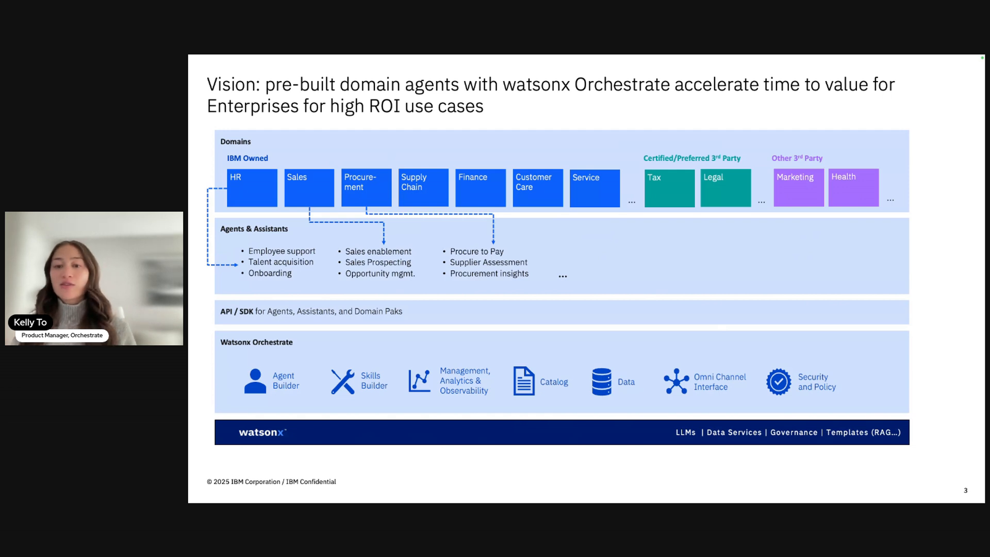
Advance past the Vision slide toward the watsonx Orchestrate demo video.
{"action": "key", "text": "right"}
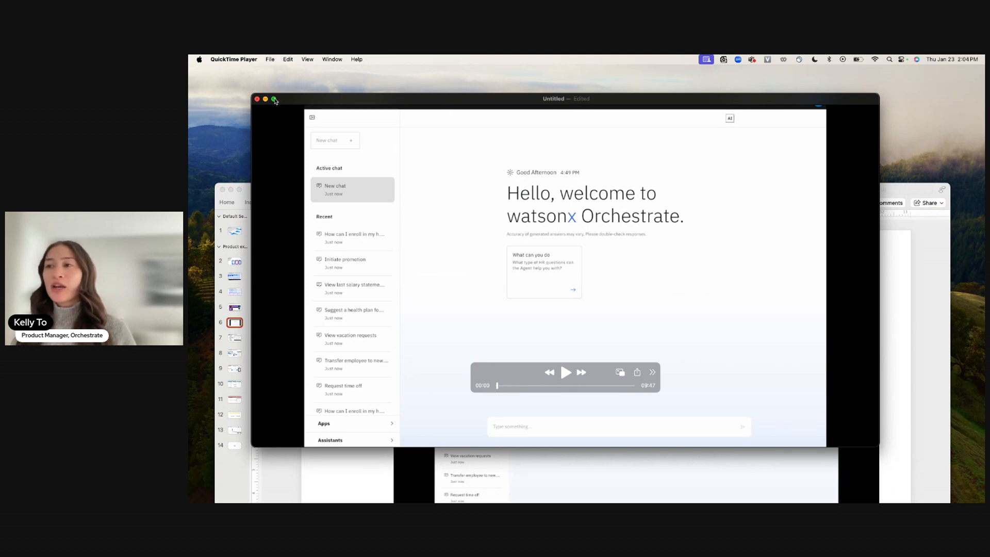
Maximize the demo, browse the available apps list, then return to chat history.
{"action": "left_click", "coordinate": [275, 99]}
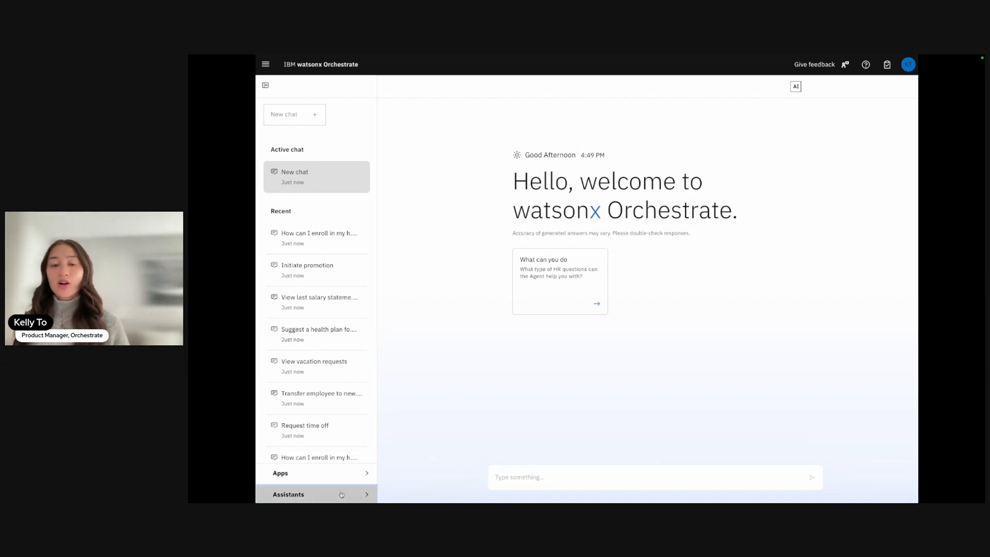
{"action": "left_click", "coordinate": [289, 494]}
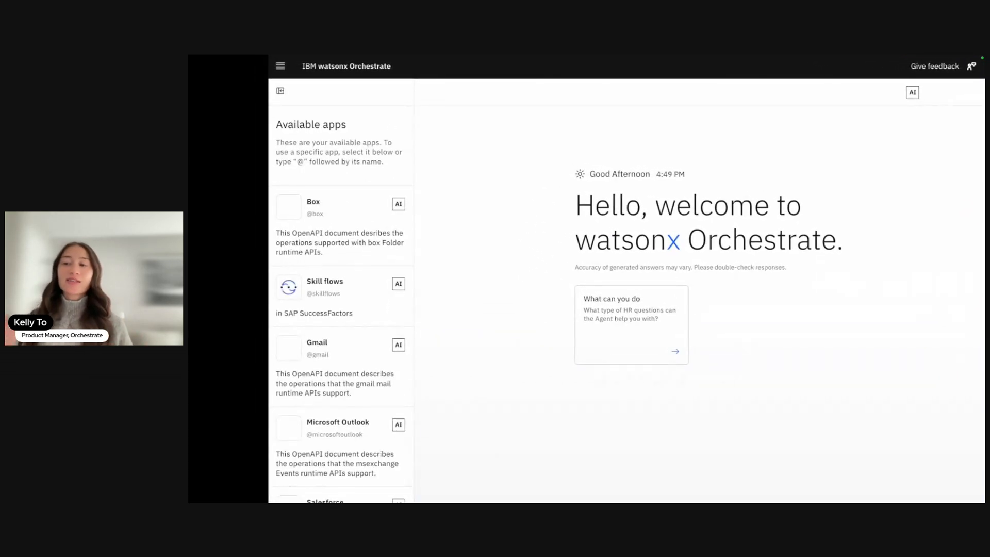
{"action": "scroll", "scroll_direction": "down", "scroll_amount": 3}
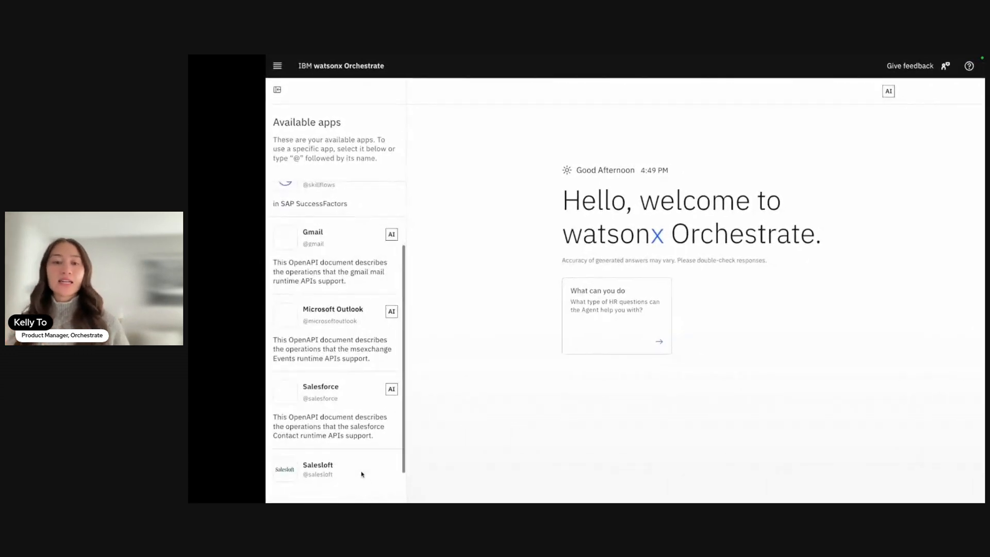
{"action": "scroll", "scroll_direction": "down", "scroll_amount": 3}
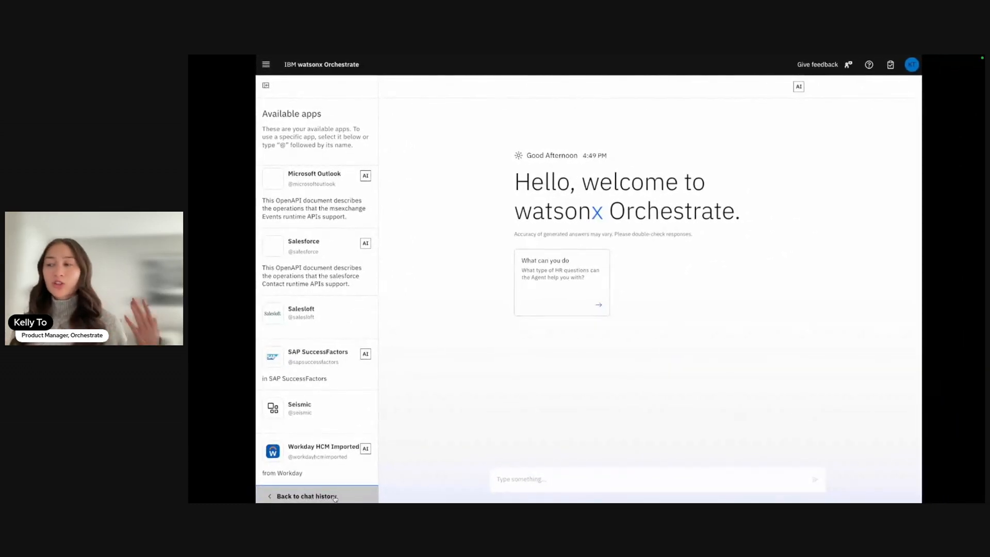
{"action": "left_click", "coordinate": [307, 496]}
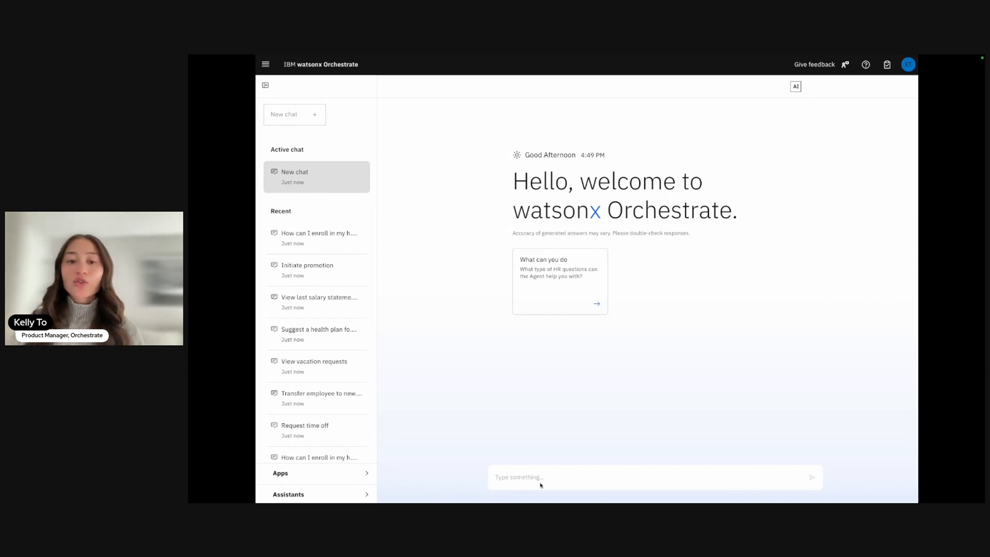
Ask AskHR how to enroll in health benefits and reveal the answer's source passages.
{"action": "left_click", "coordinate": [631, 477]}
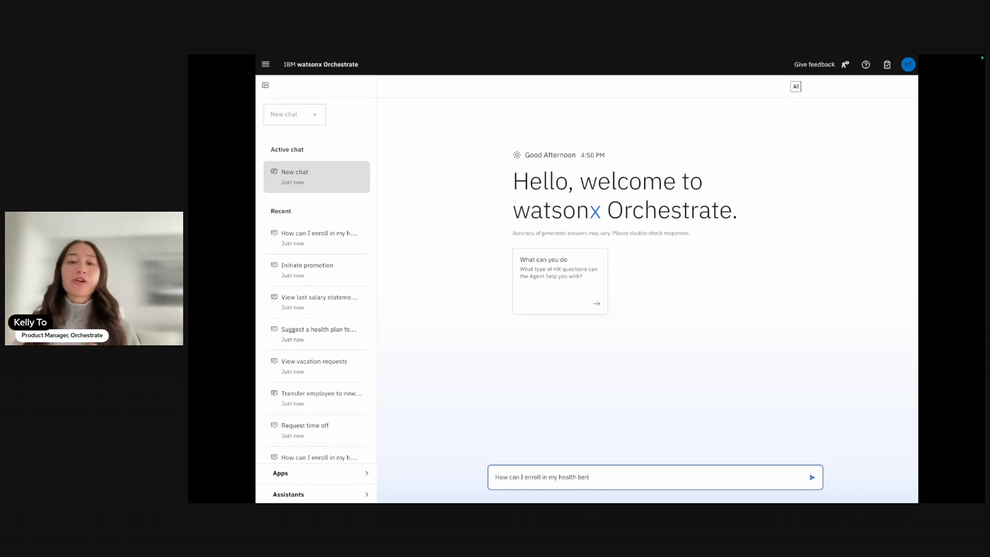
{"action": "left_click", "coordinate": [812, 477]}
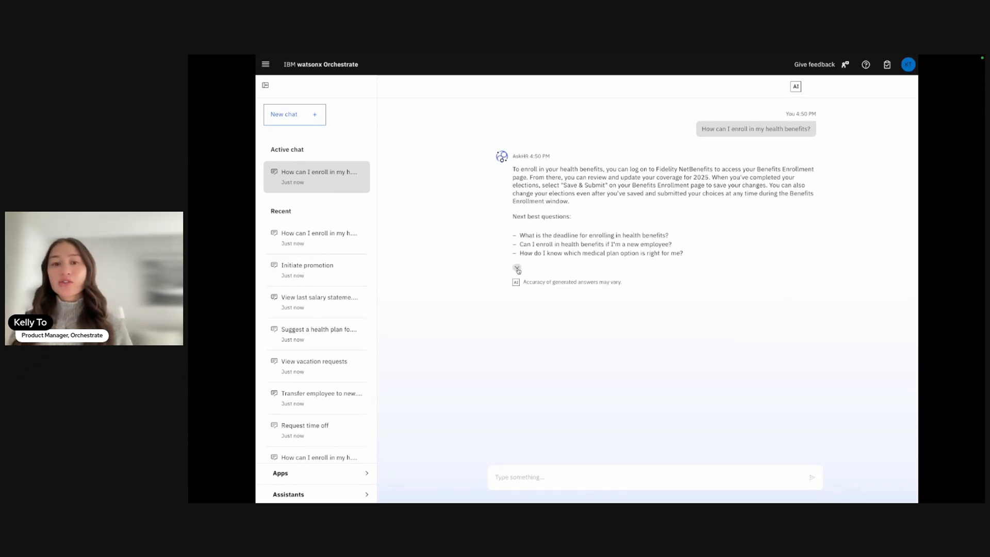
{"action": "left_click", "coordinate": [517, 270]}
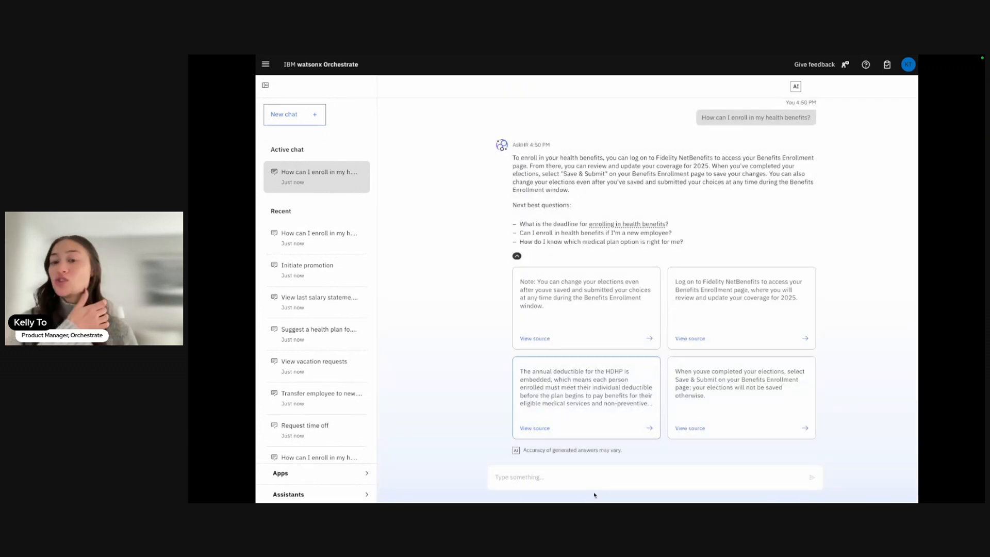
{"action": "left_click", "coordinate": [655, 476]}
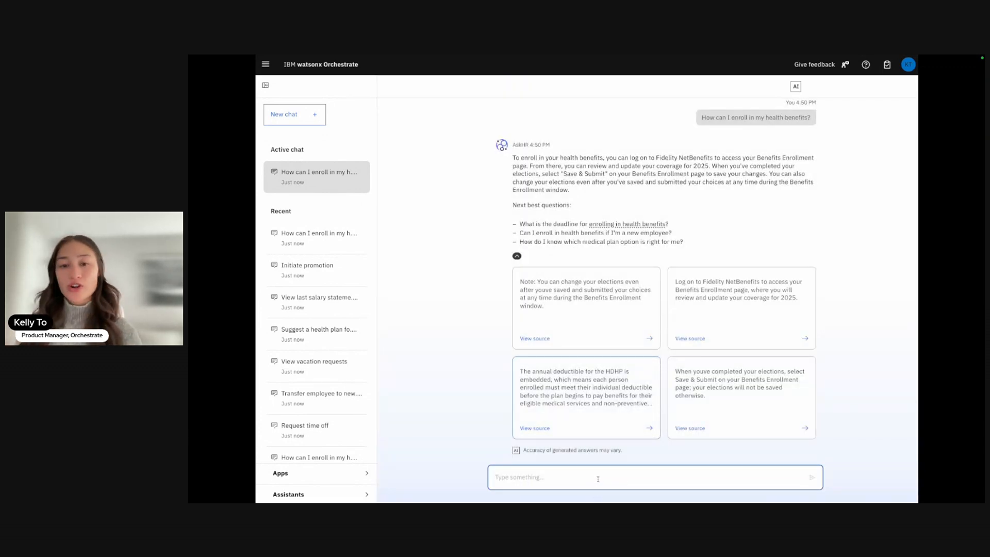
Request health plan options, browse the plan cards to Lendyr PPO, and answer Yes to resume the suggestion.
{"action": "type", "text": "Suggest"}
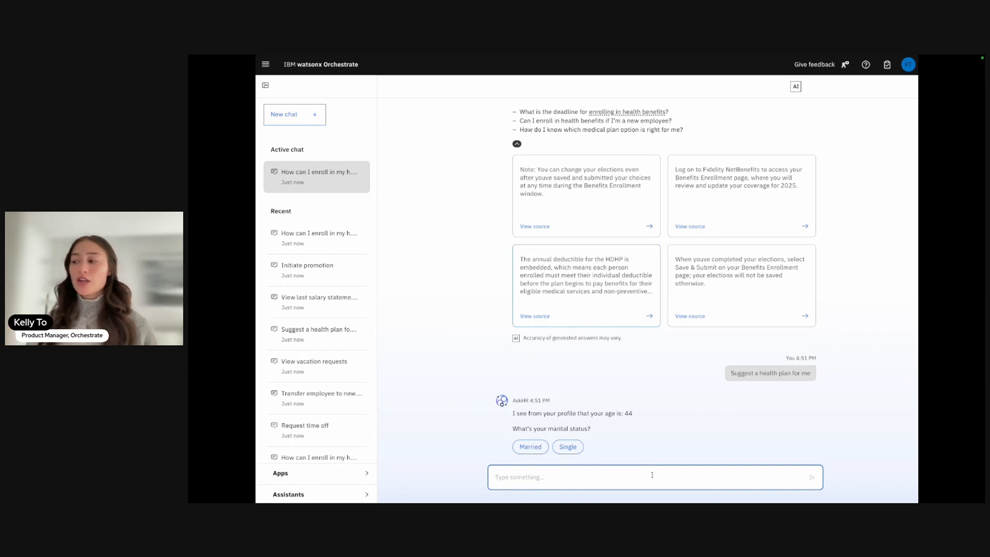
{"action": "type", "text": "Actually first wha"}
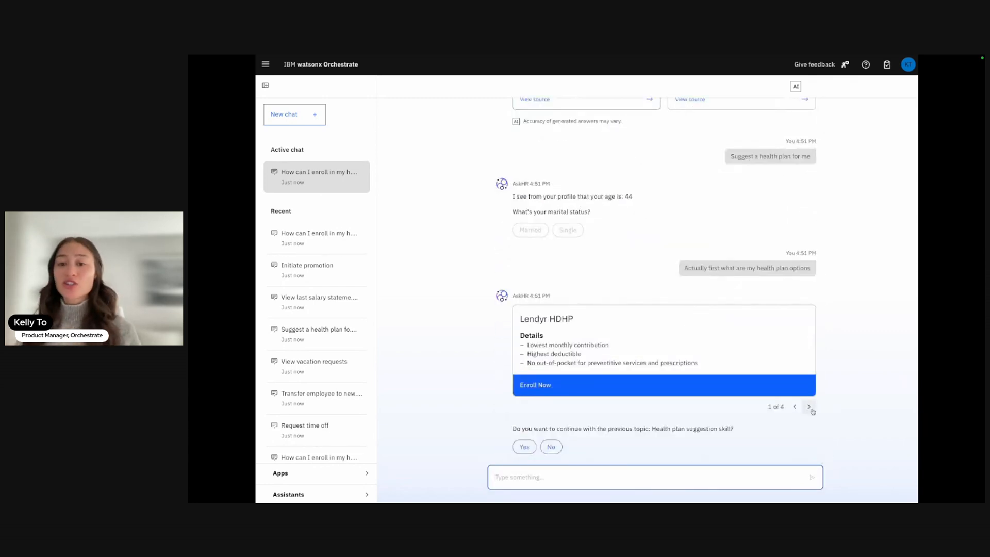
{"action": "left_click", "coordinate": [809, 406]}
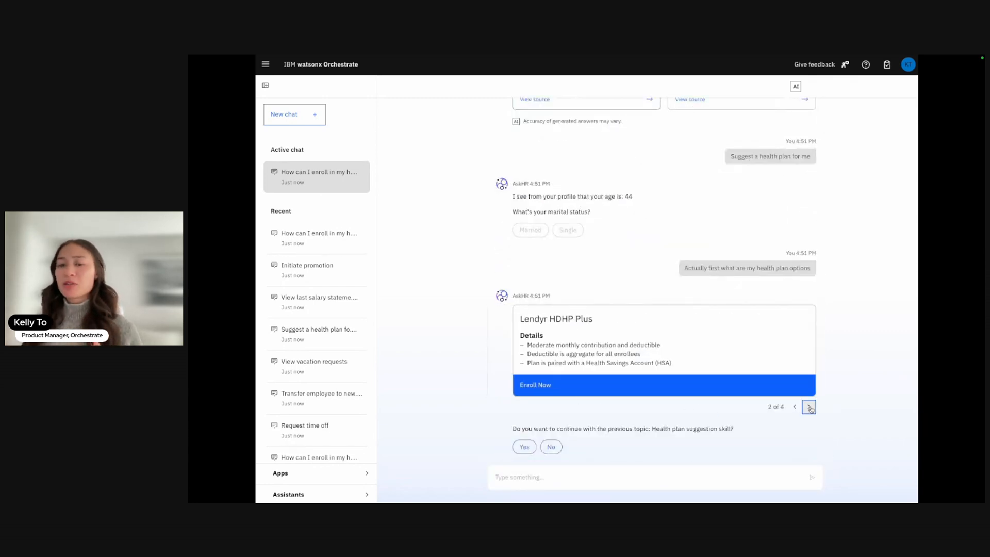
{"action": "left_click", "coordinate": [808, 407]}
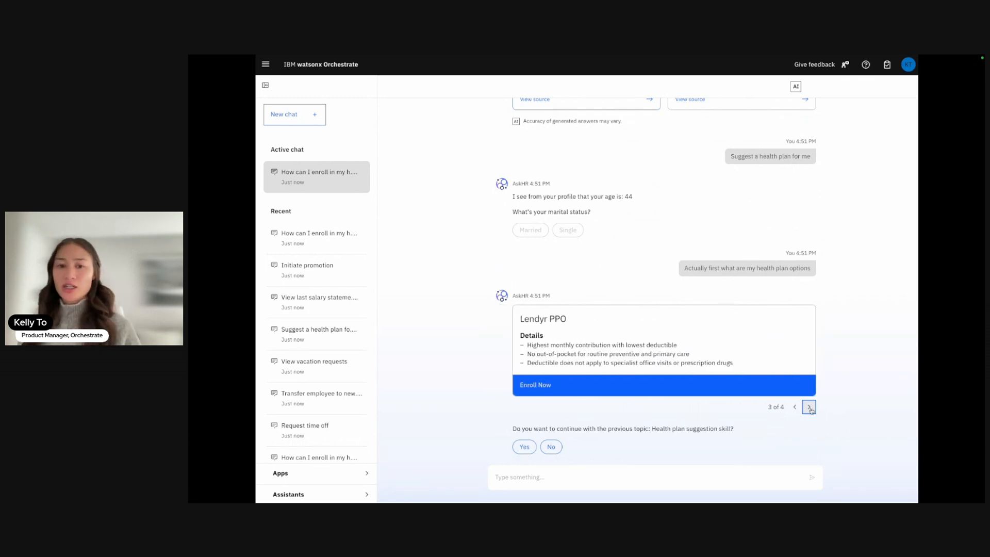
{"action": "left_click", "coordinate": [524, 446]}
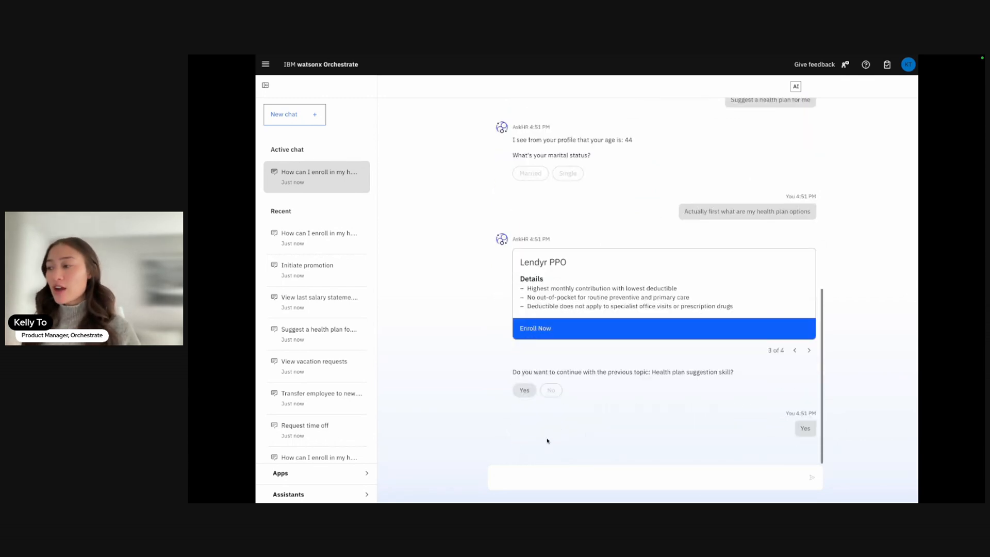
Answer married with 2 children, correct doctor visits to 5, and confirm the profile for the HMO recommendation.
{"action": "left_click", "coordinate": [524, 390]}
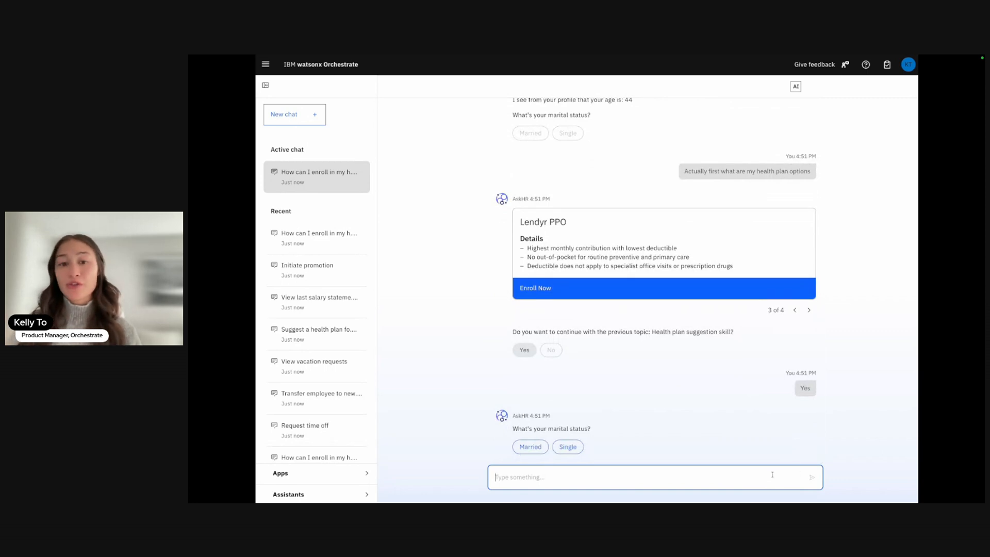
{"action": "type", "text": "married with 2"}
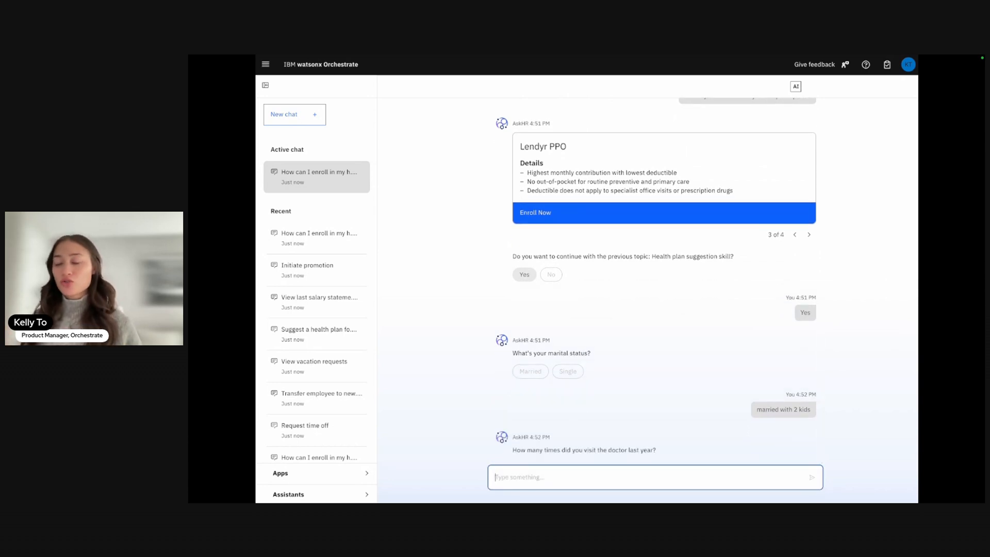
{"action": "type", "text": "4"}
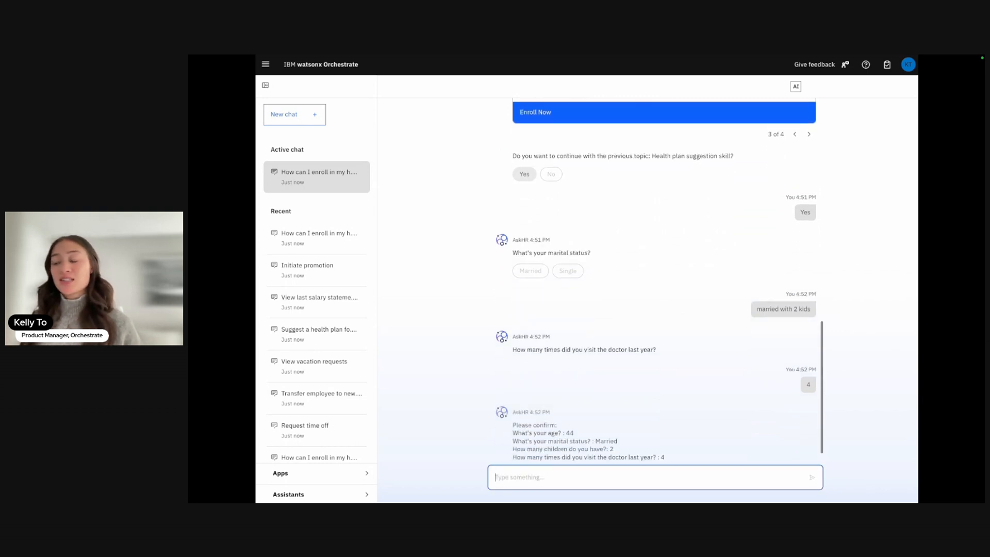
{"action": "scroll", "scroll_direction": "down", "scroll_amount": 3}
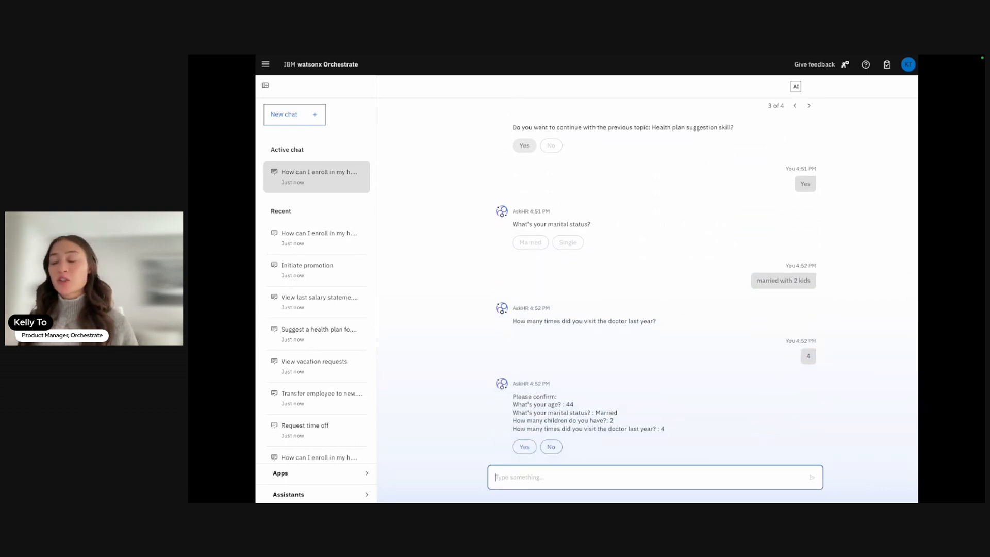
{"action": "type", "text": "actual"}
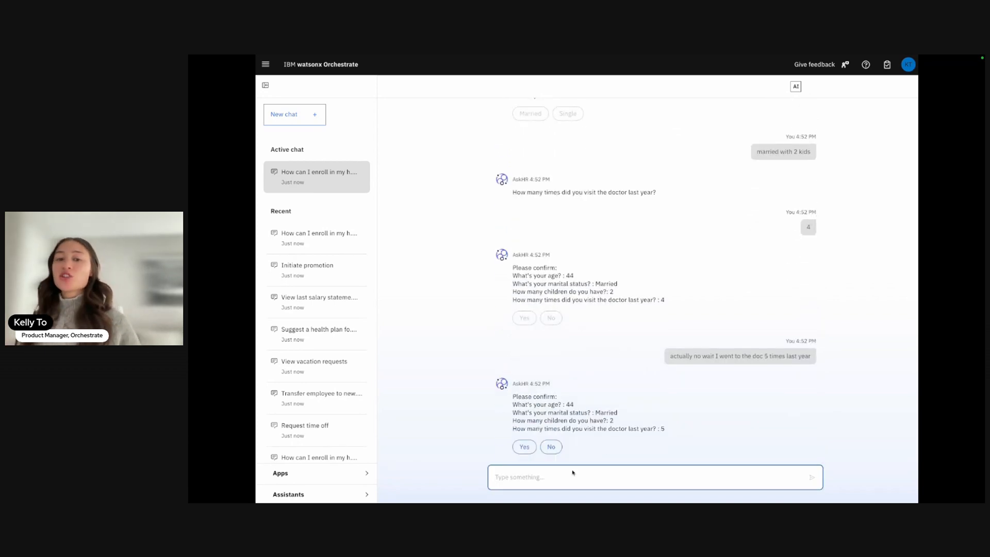
{"action": "left_click", "coordinate": [524, 446]}
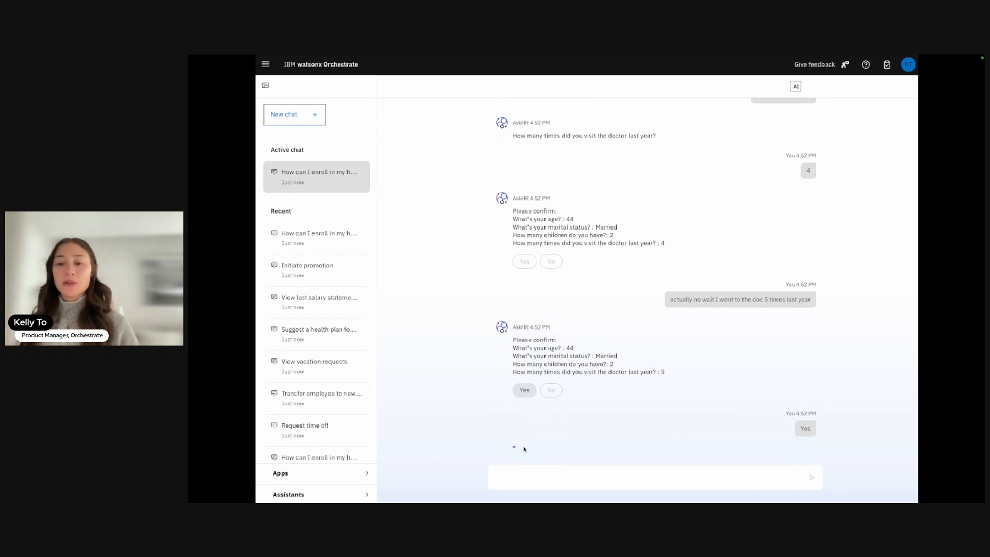
Start a promotion request for Ravi in the chat.
{"action": "left_click", "coordinate": [524, 390]}
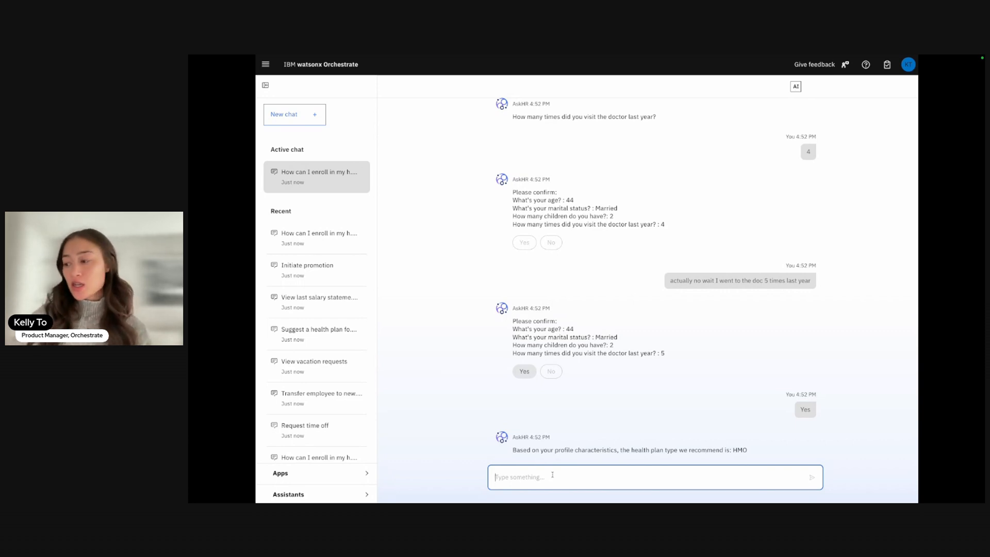
{"action": "type", "text": "Promote R"}
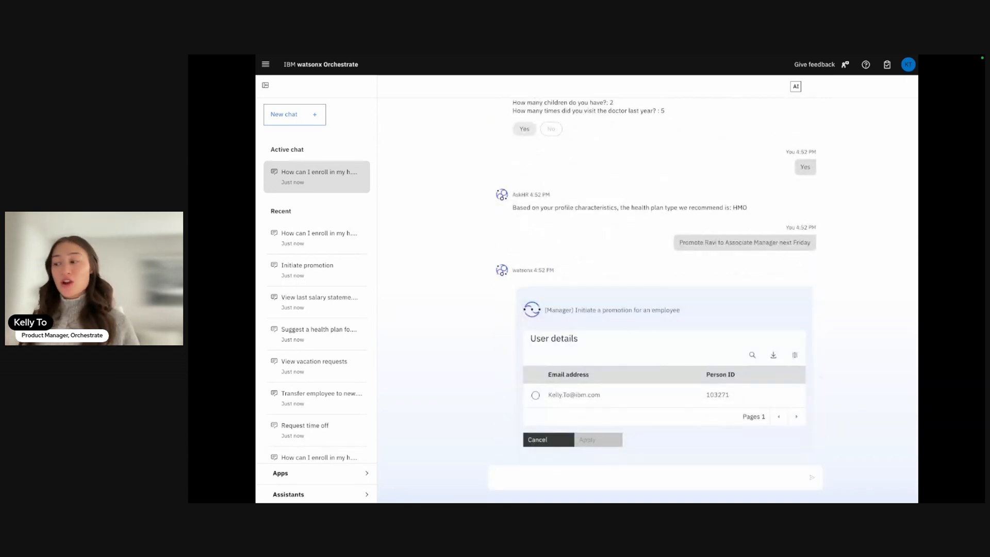
Submit the manager's user record and the report's Retail, Sales Associate job record.
{"action": "left_click", "coordinate": [536, 395]}
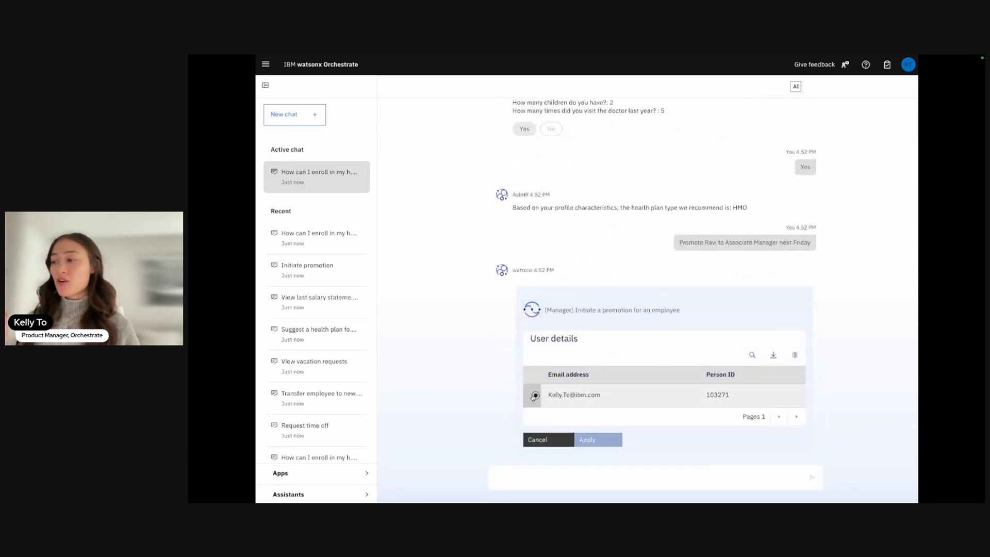
{"action": "left_click", "coordinate": [587, 440]}
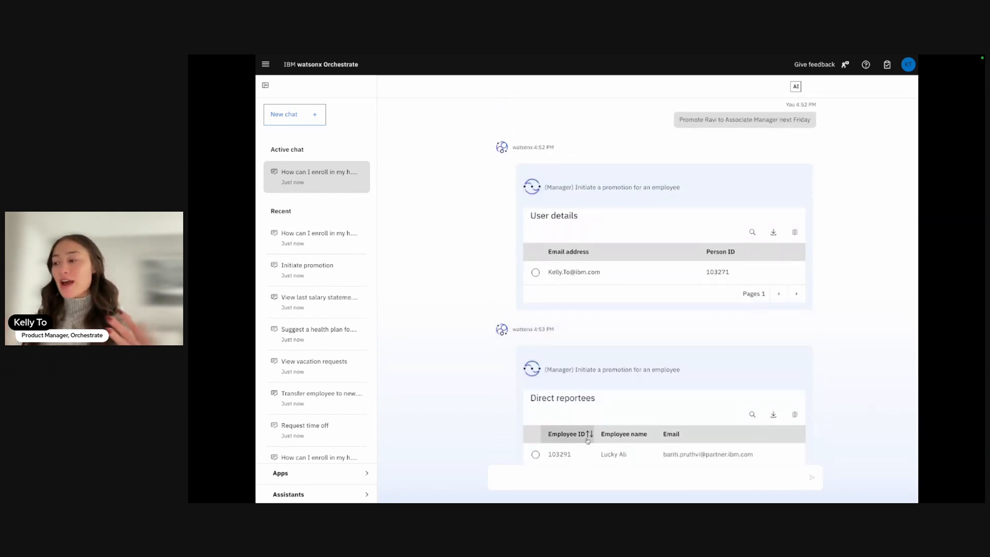
{"action": "scroll", "scroll_direction": "down", "scroll_amount": 3}
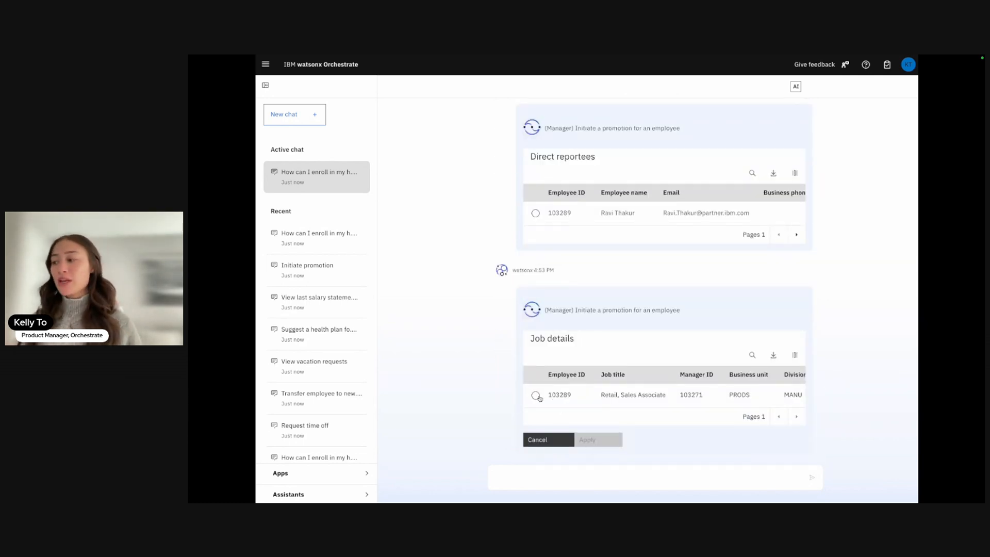
{"action": "left_click", "coordinate": [535, 395]}
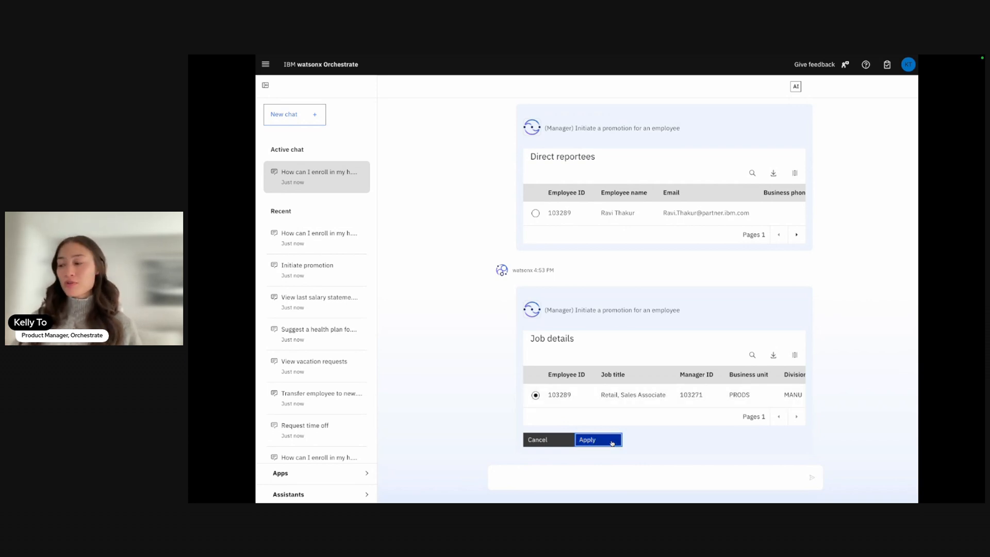
{"action": "left_click", "coordinate": [587, 439]}
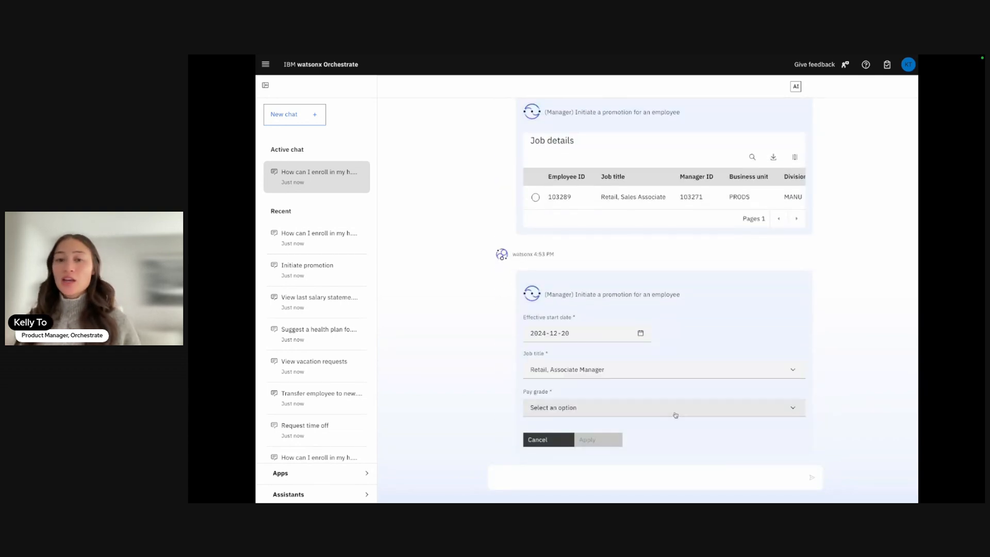
Set the pay grade to Salary Grade 08 and submit the promotion form.
{"action": "left_click", "coordinate": [663, 408]}
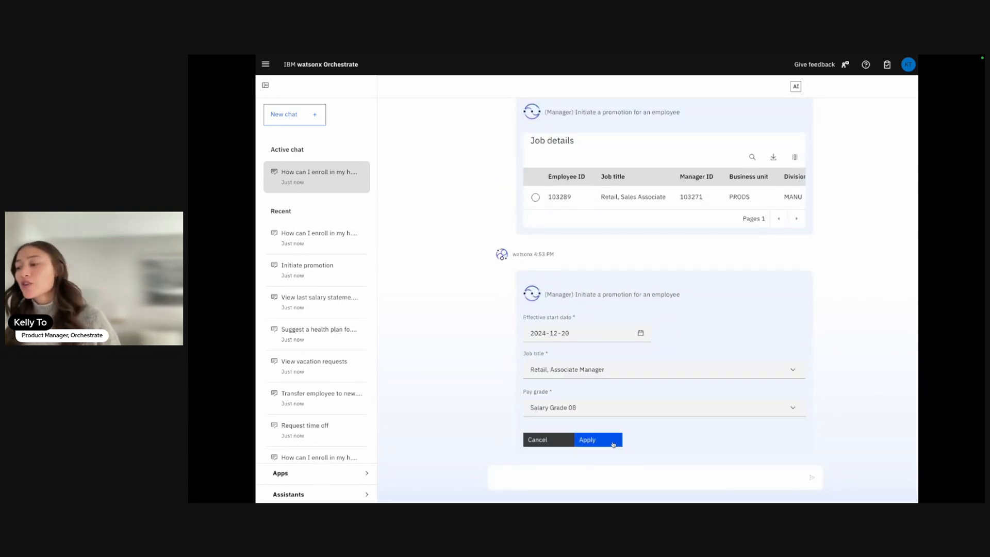
{"action": "left_click", "coordinate": [586, 440]}
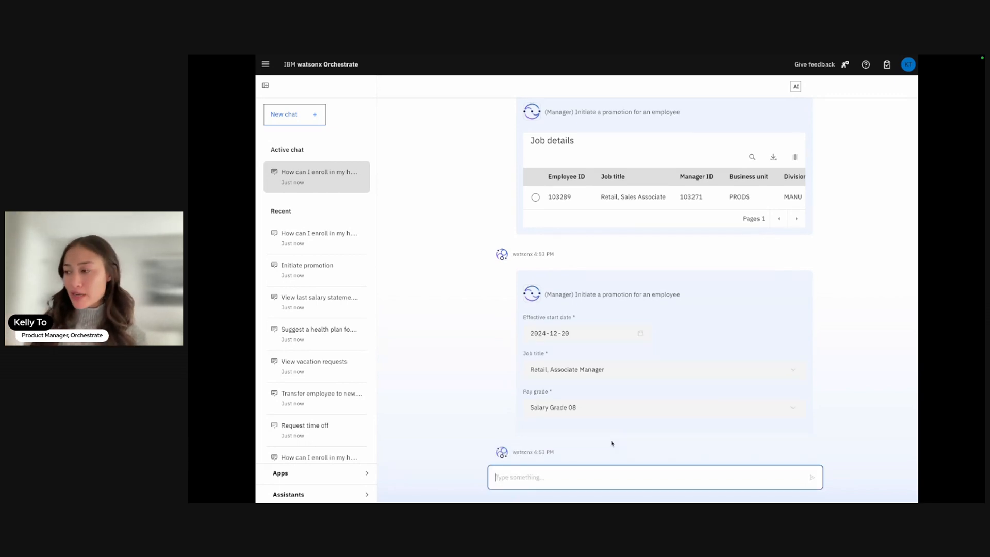
Scroll down to see the promotion request status of Success.
{"action": "scroll", "scroll_direction": "down", "scroll_amount": 3}
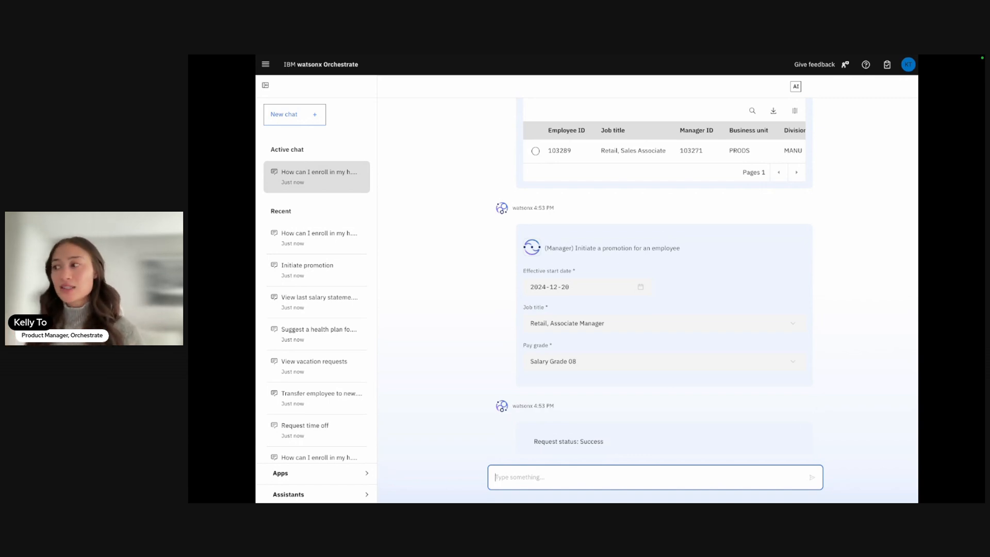
{"action": "mouse_move", "coordinate": [693, 310]}
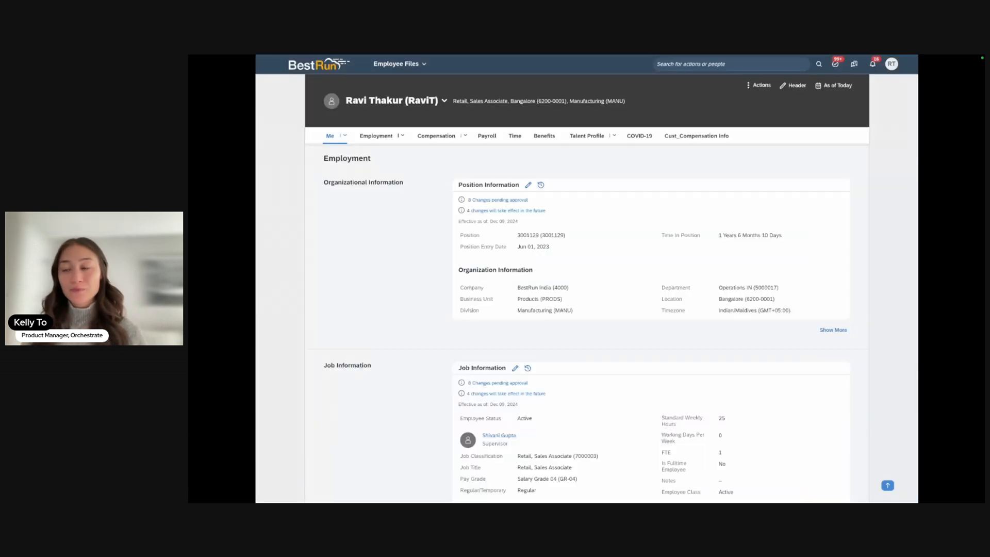
{"action": "left_click", "coordinate": [375, 135]}
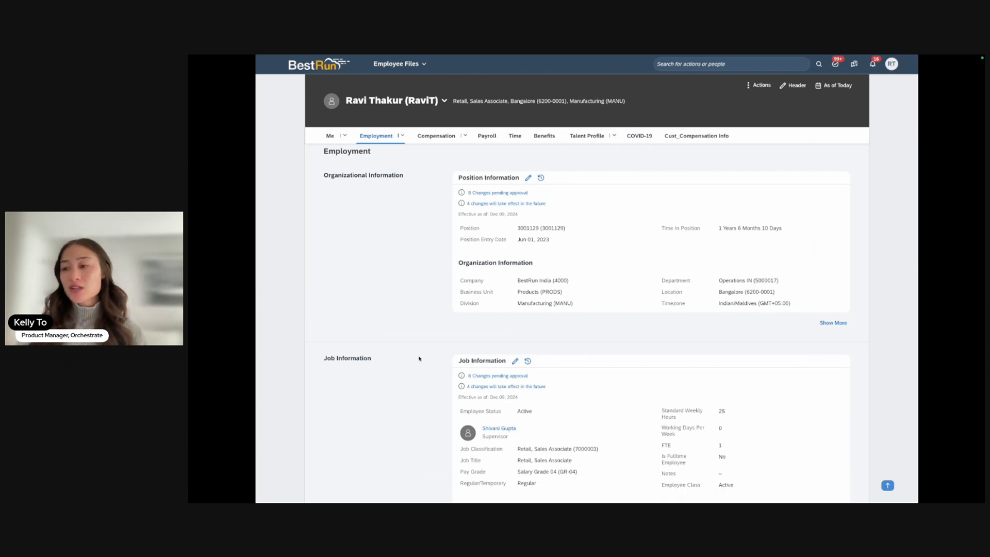
{"action": "left_click", "coordinate": [540, 178]}
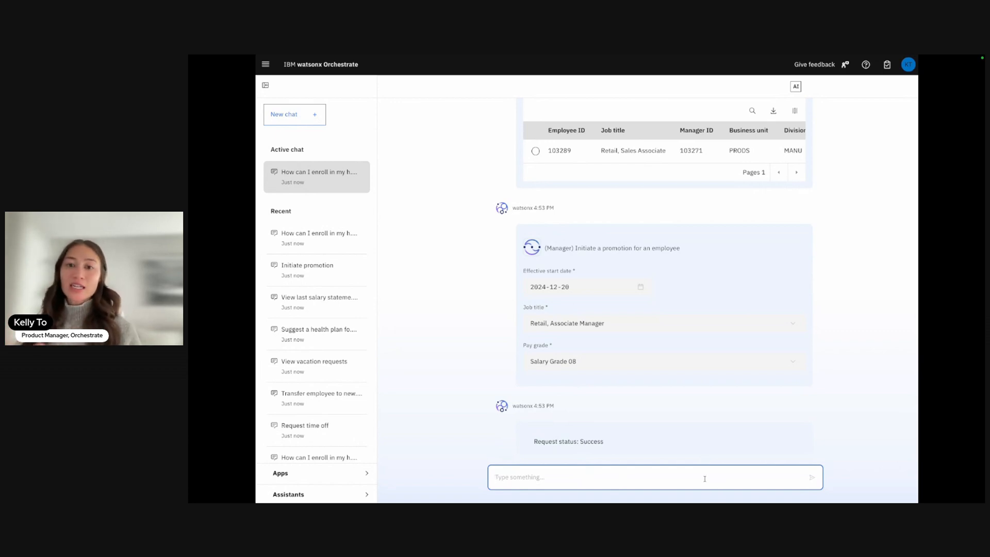
Ask the AskSales assistant what the top Q2 sales plays are and read its Adoption play answer.
{"action": "type", "text": "@A"}
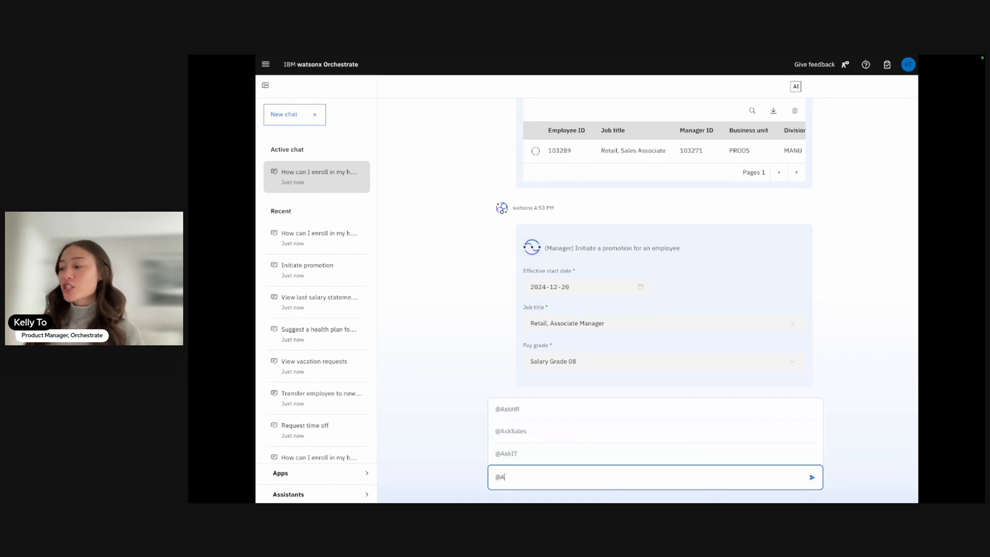
{"action": "left_click", "coordinate": [511, 431]}
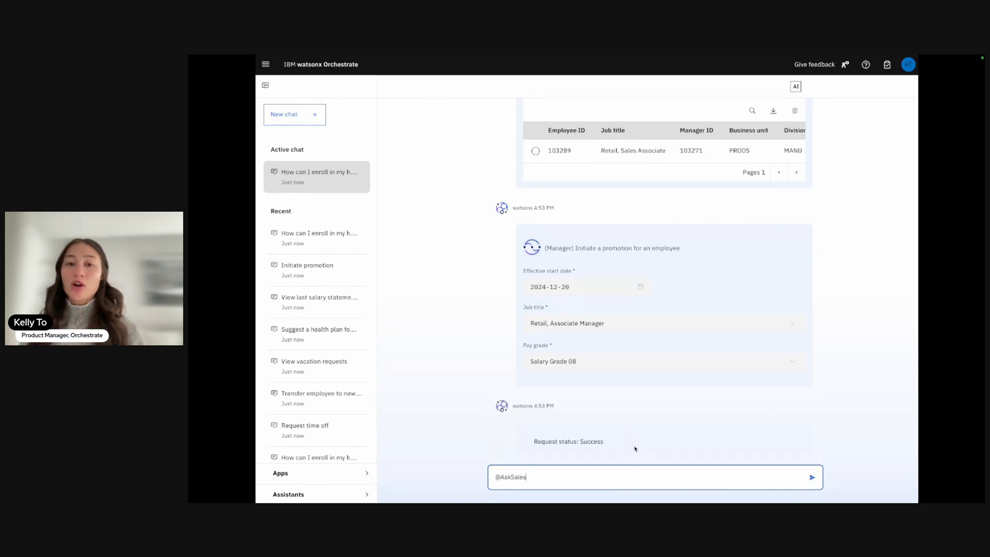
{"action": "type", "text": "What are the top sales plays for Q2"}
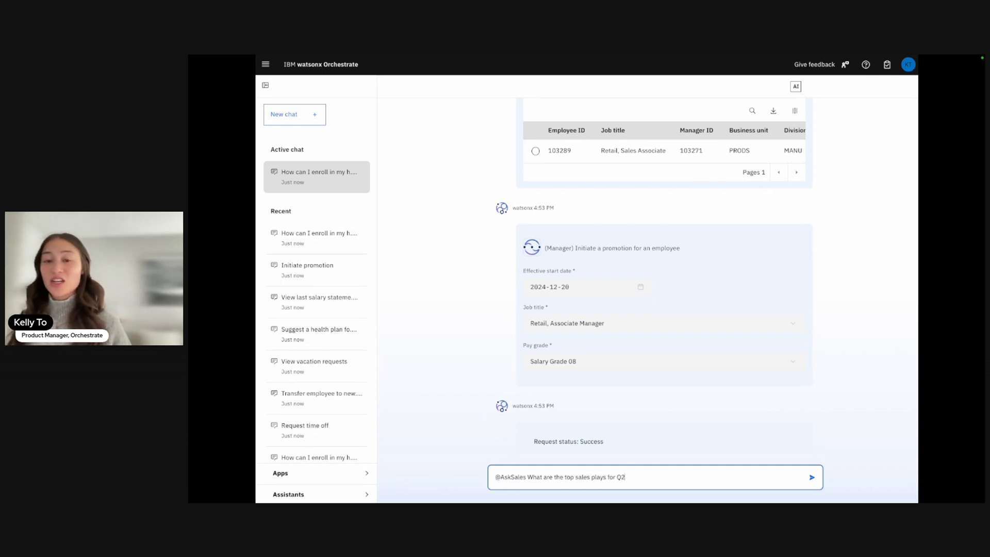
{"action": "left_click", "coordinate": [812, 476]}
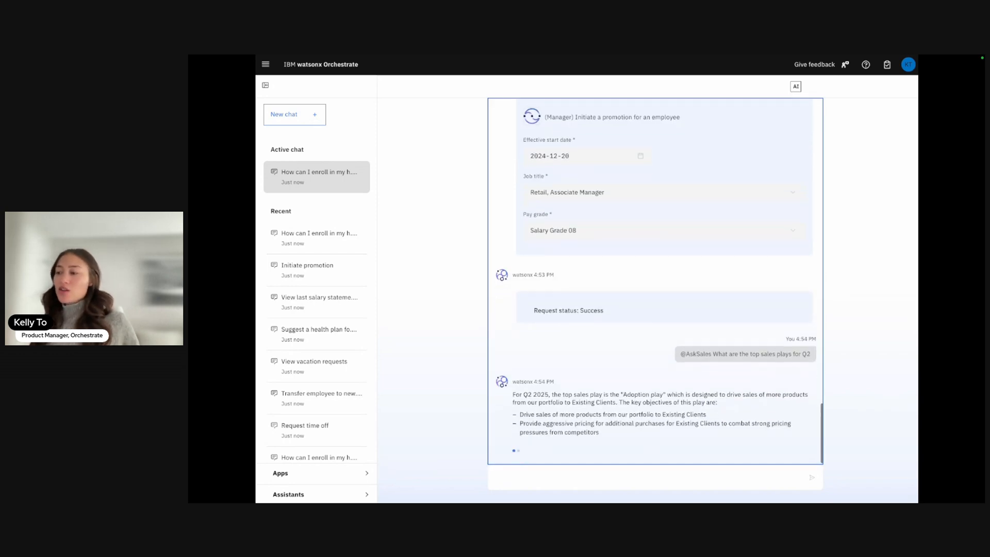
{"action": "scroll", "scroll_direction": "down", "scroll_amount": 3}
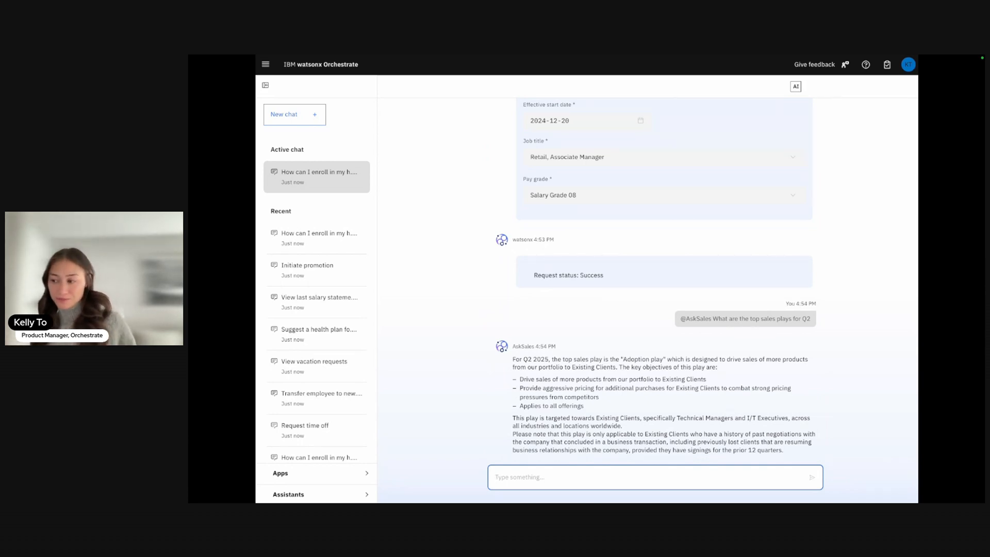
{"action": "mouse_move", "coordinate": [888, 395]}
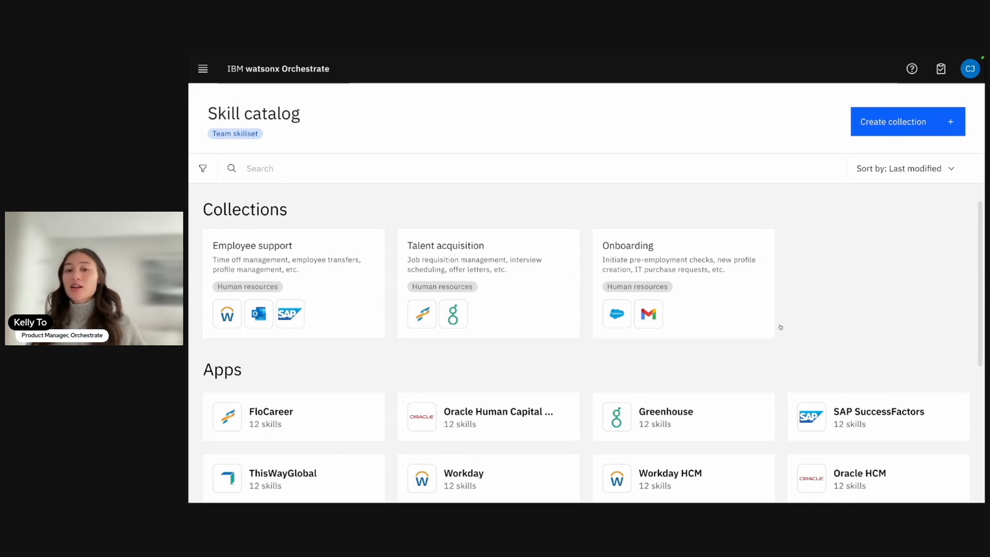
Scroll the Skill catalog through its HR collections and connected-app pages.
{"action": "scroll", "scroll_direction": "down", "scroll_amount": 3}
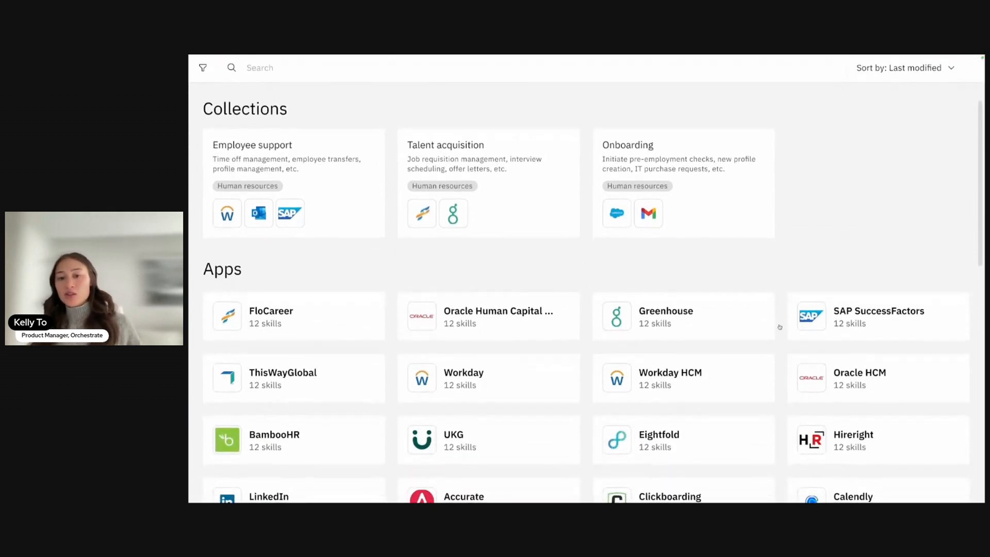
{"action": "scroll", "scroll_direction": "down", "scroll_amount": 3}
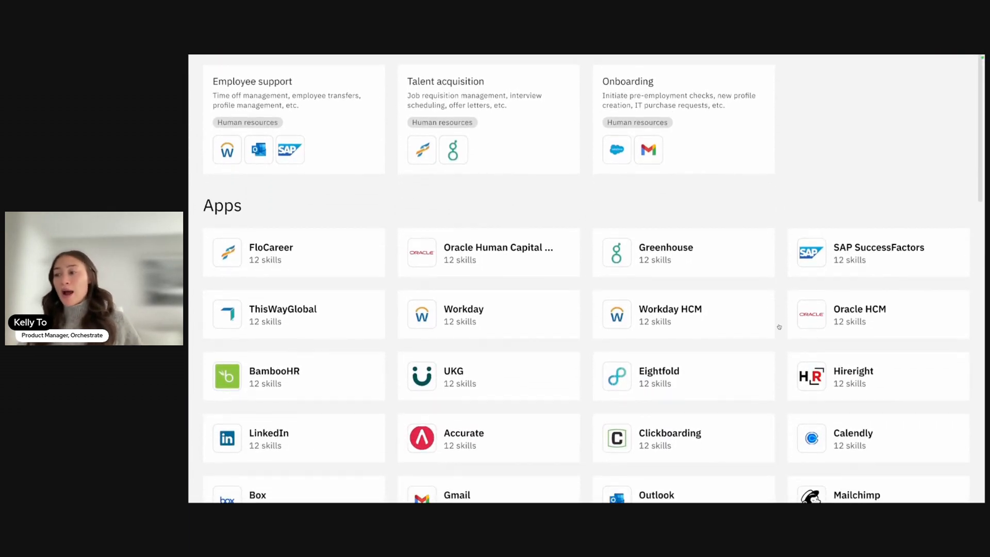
{"action": "scroll", "scroll_direction": "down", "scroll_amount": 3}
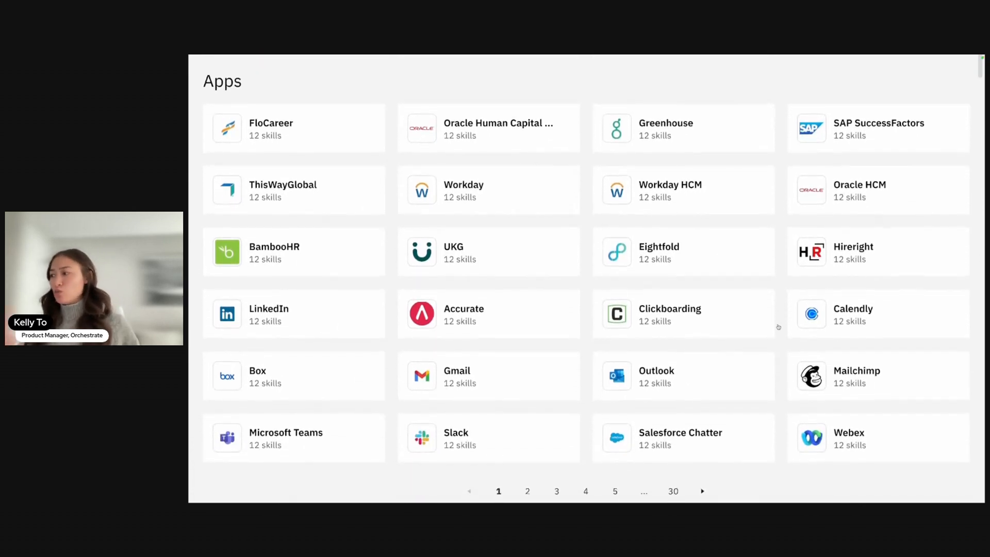
{"action": "scroll", "scroll_direction": "down", "scroll_amount": 3}
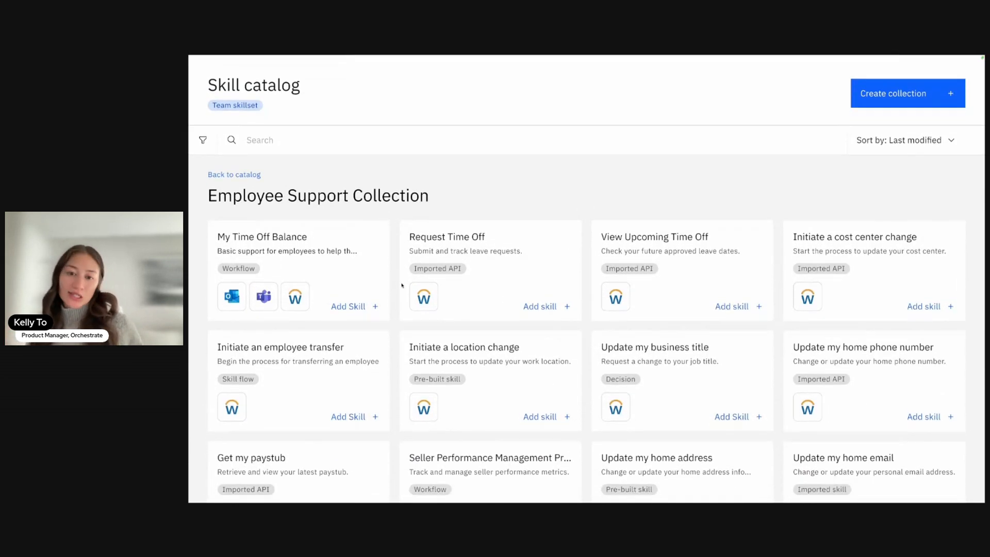
Scroll the Employee Support Collection's skills such as Request Time Off and View salary ranges.
{"action": "scroll", "scroll_direction": "down", "scroll_amount": 3}
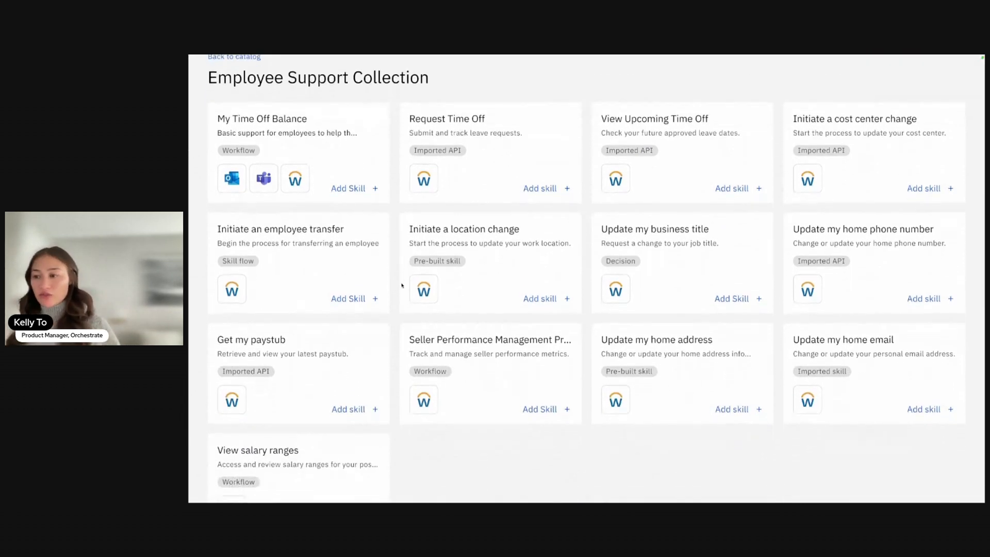
{"action": "scroll", "scroll_direction": "down", "scroll_amount": 3}
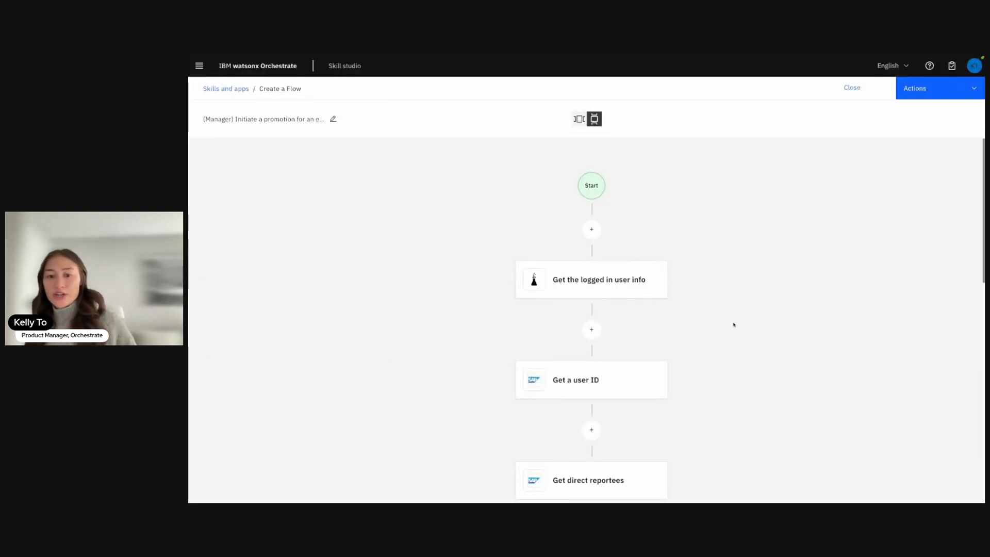
{"action": "scroll", "scroll_direction": "down", "scroll_amount": 3}
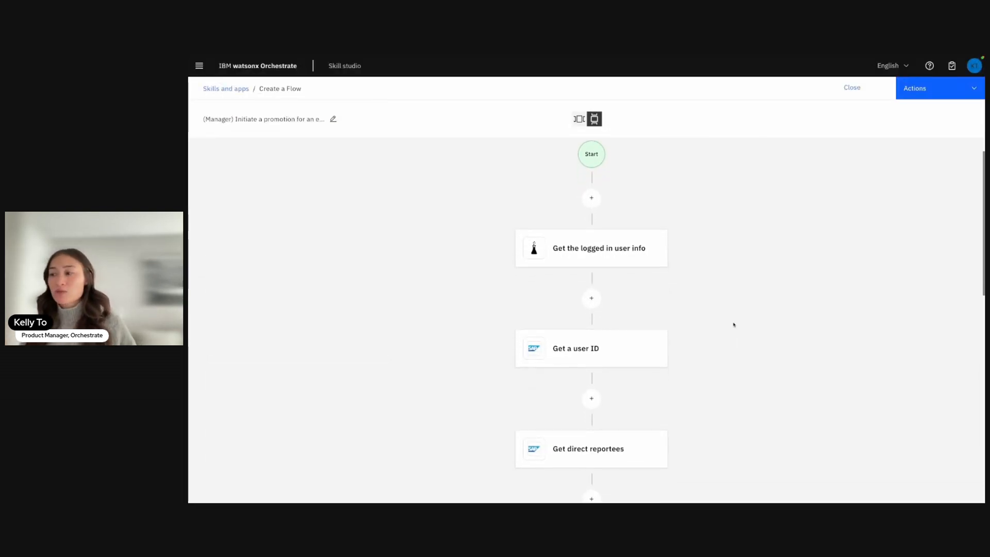
{"action": "scroll", "scroll_direction": "down", "scroll_amount": 3}
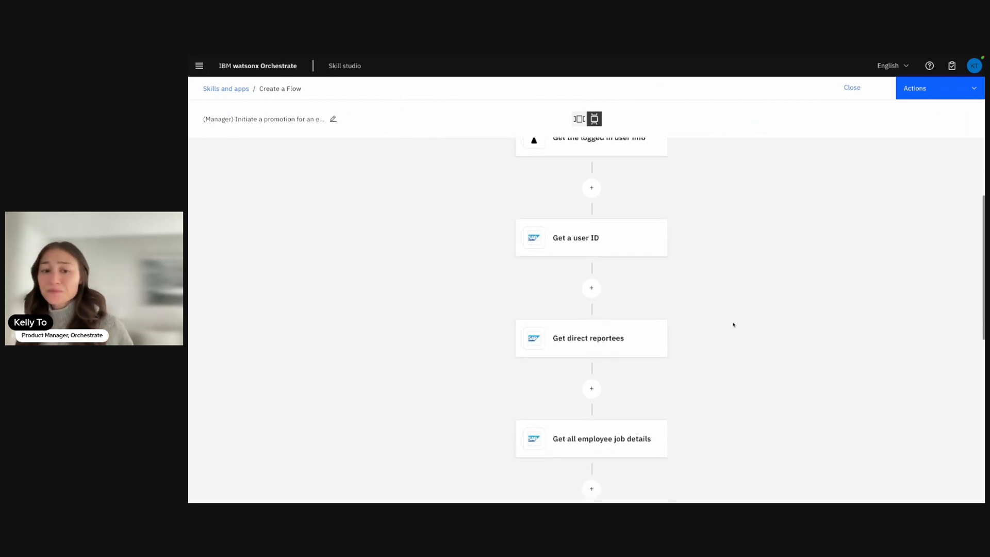
{"action": "scroll", "scroll_direction": "down", "scroll_amount": 3}
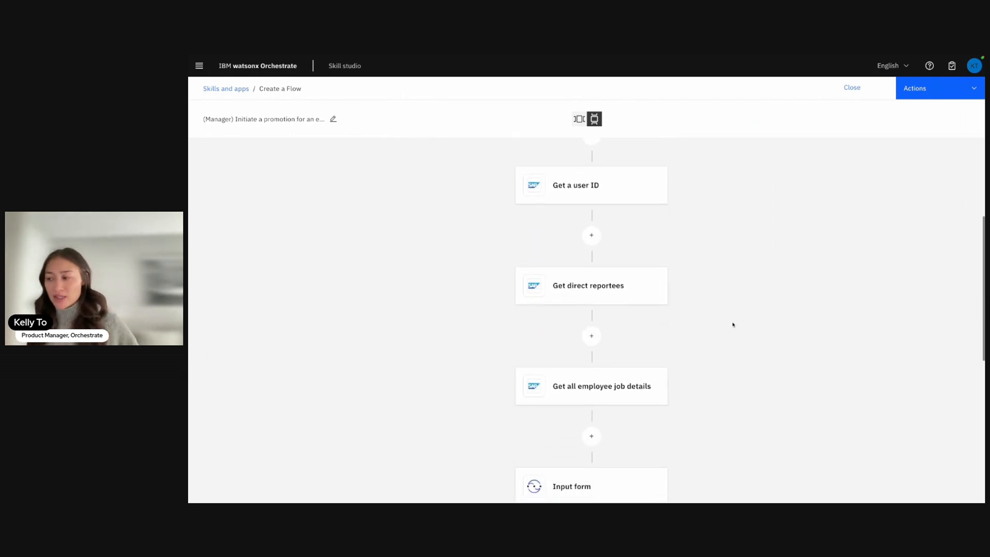
{"action": "scroll", "scroll_direction": "down", "scroll_amount": 3}
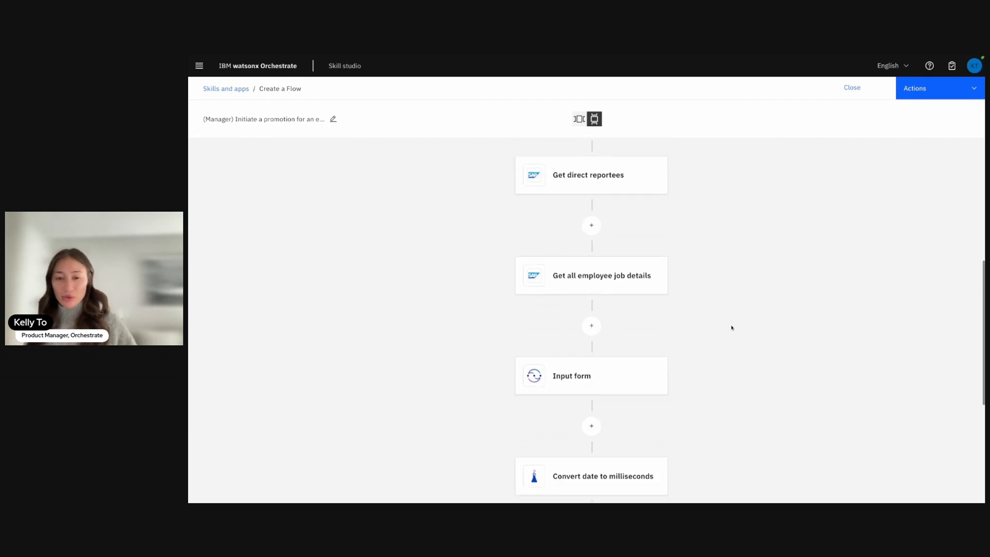
{"action": "scroll", "scroll_direction": "down", "scroll_amount": 3}
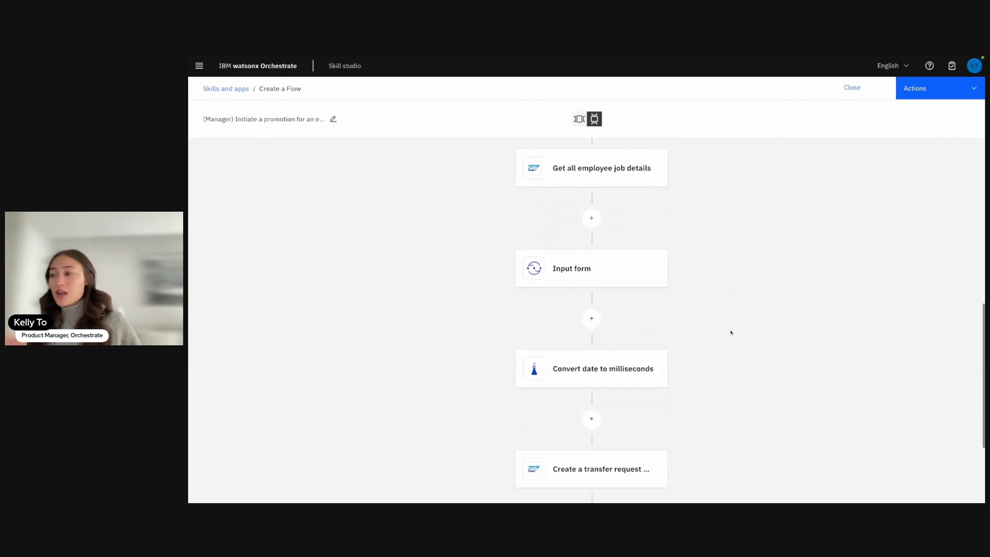
{"action": "scroll", "scroll_direction": "down", "scroll_amount": 3}
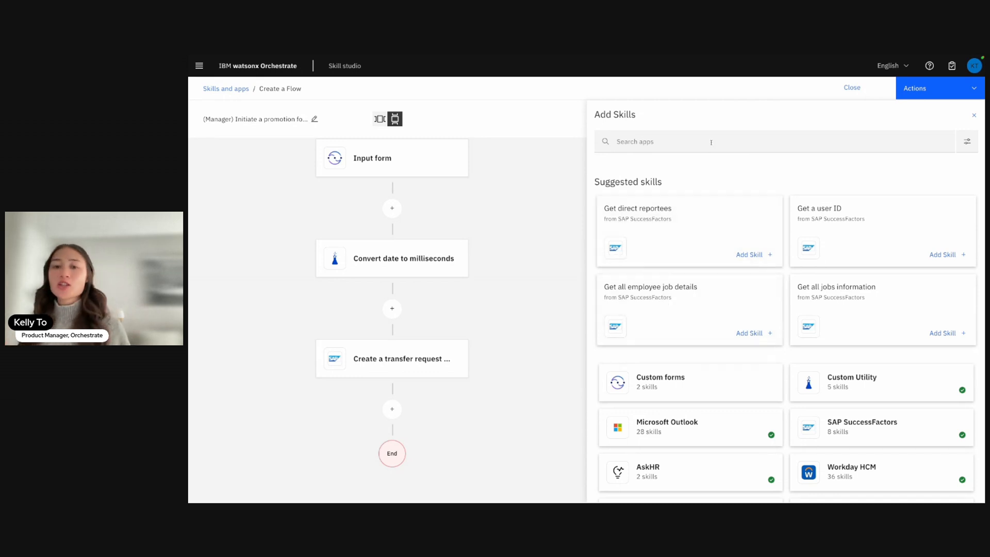
Add the Generate an email skill, then Outlook's Send an email, after the transfer request step.
{"action": "type", "text": "genera"}
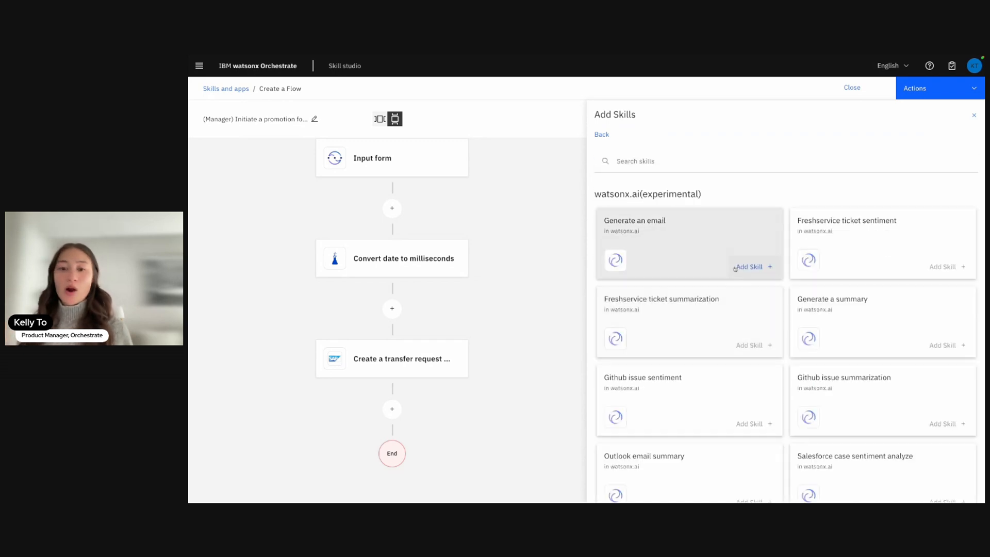
{"action": "left_click", "coordinate": [753, 266]}
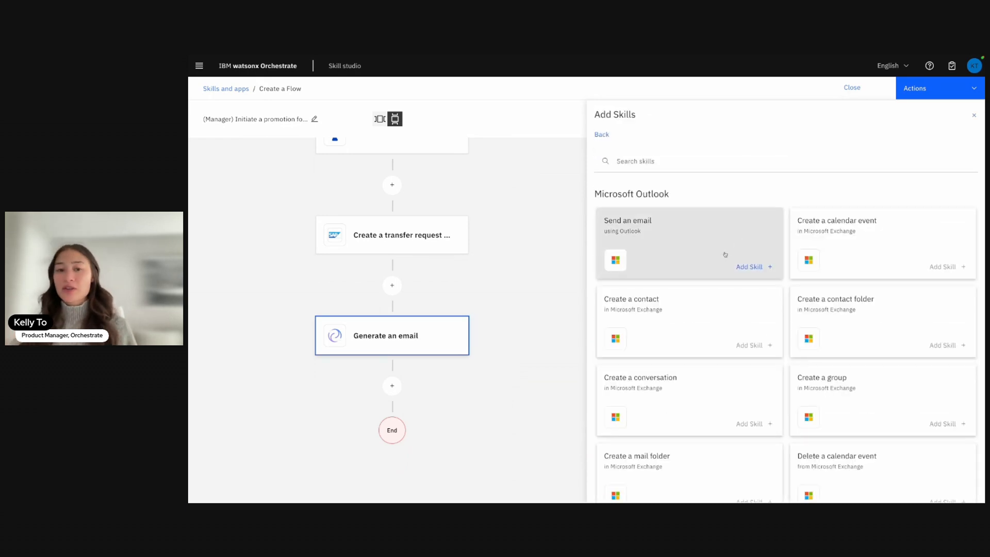
{"action": "left_click", "coordinate": [750, 266]}
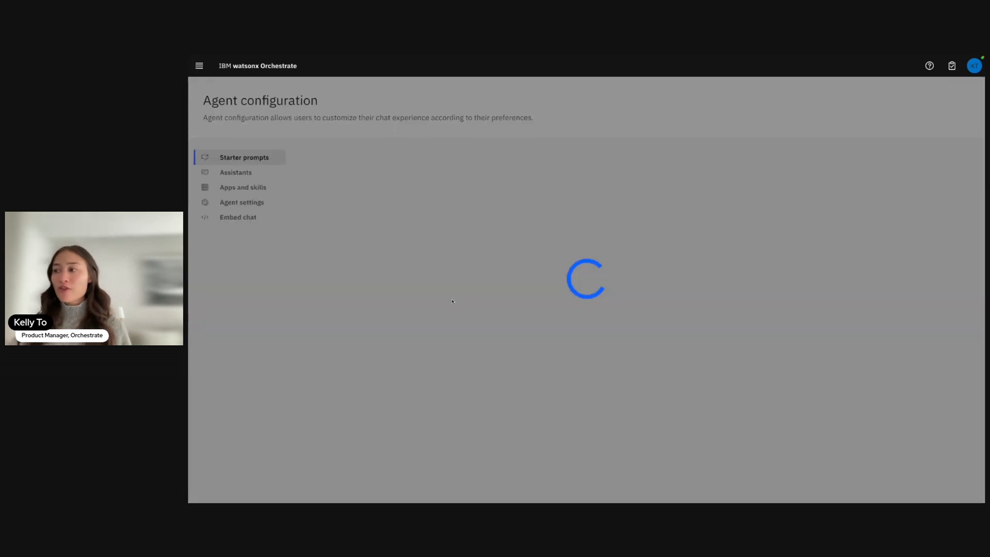
Show the Apps and skills available to the agent in Agent configuration.
{"action": "left_click", "coordinate": [243, 187]}
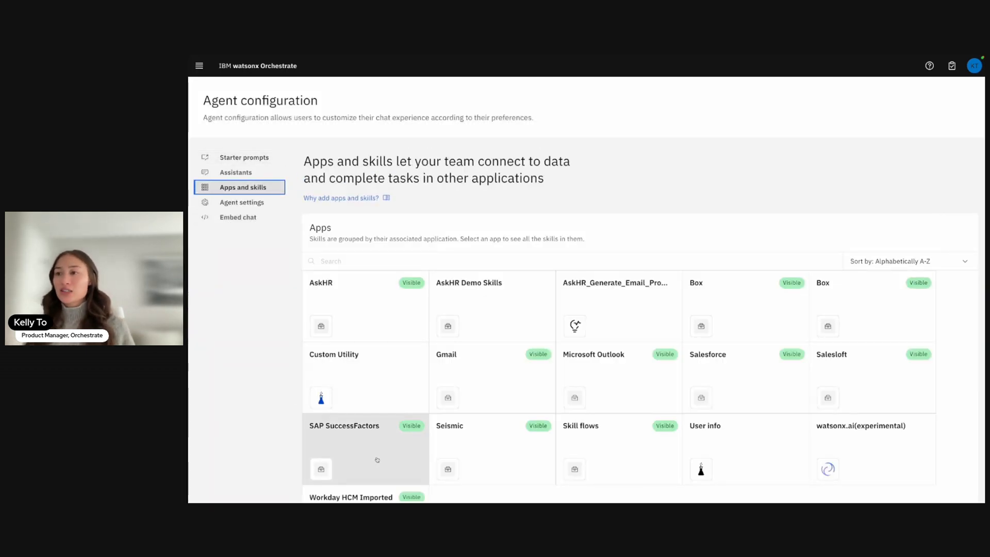
{"action": "left_click", "coordinate": [344, 426]}
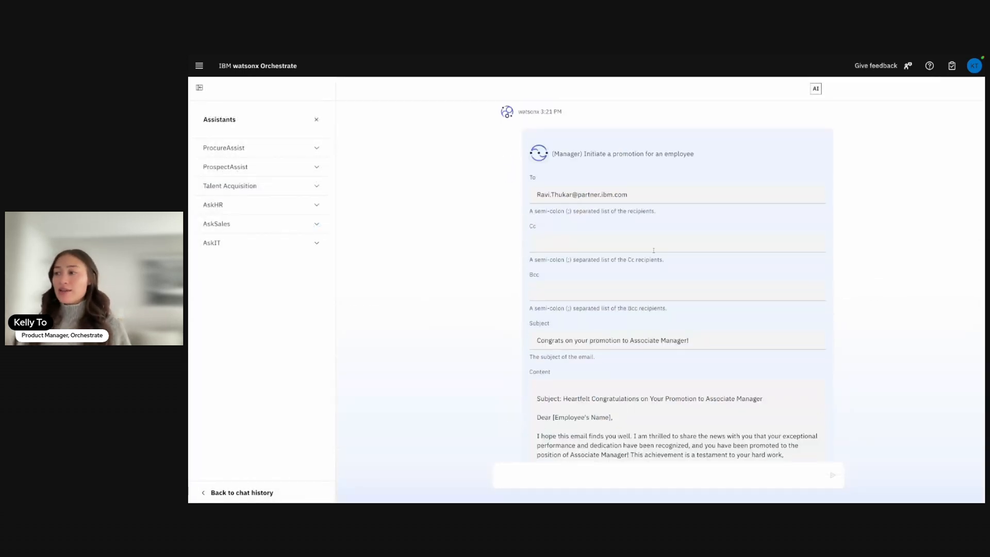
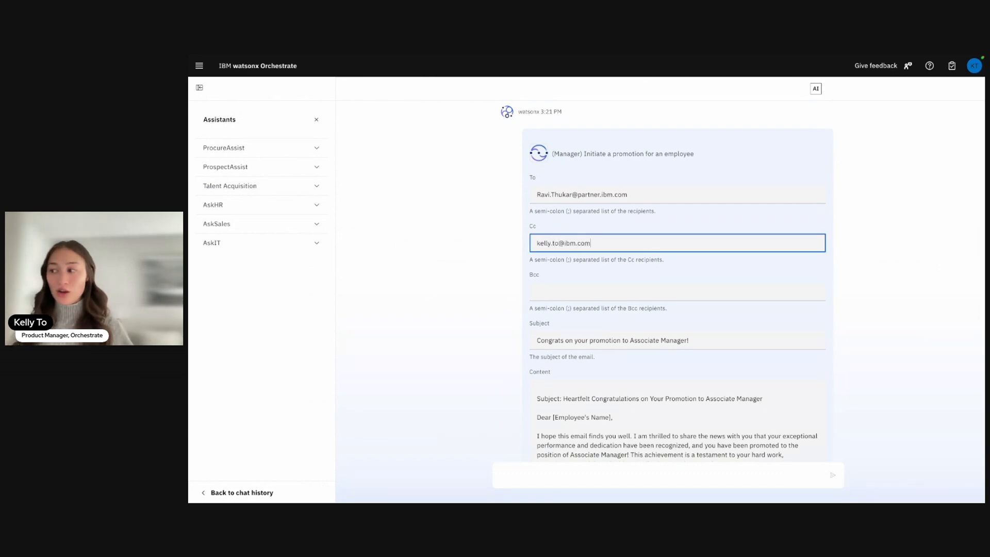
{"action": "scroll", "scroll_direction": "down", "scroll_amount": 3}
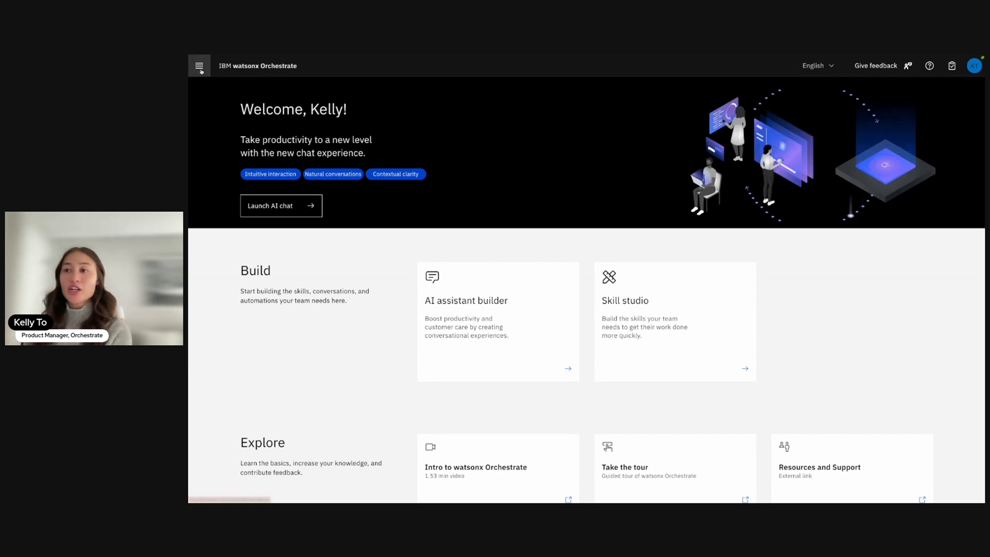
{"action": "left_click", "coordinate": [199, 66]}
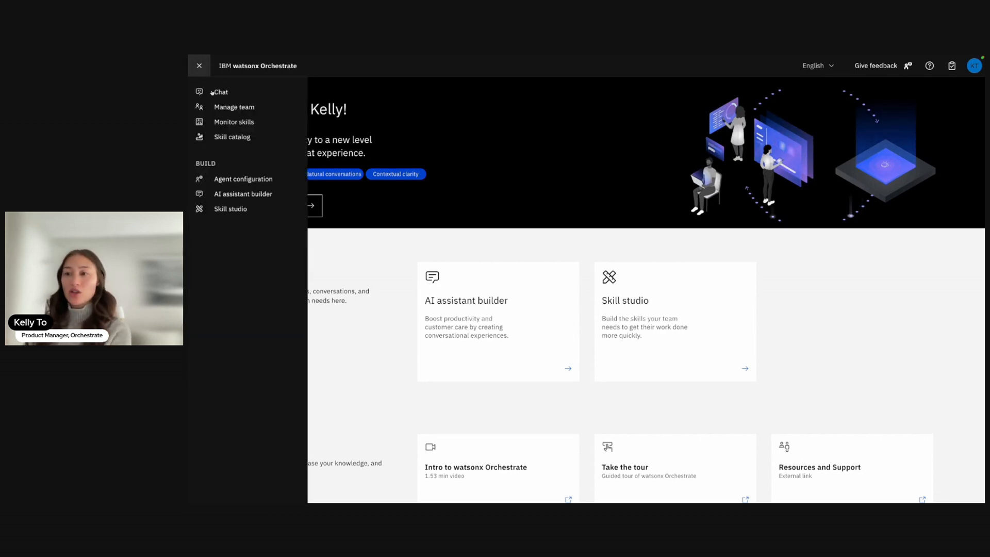
{"action": "mouse_move", "coordinate": [230, 209]}
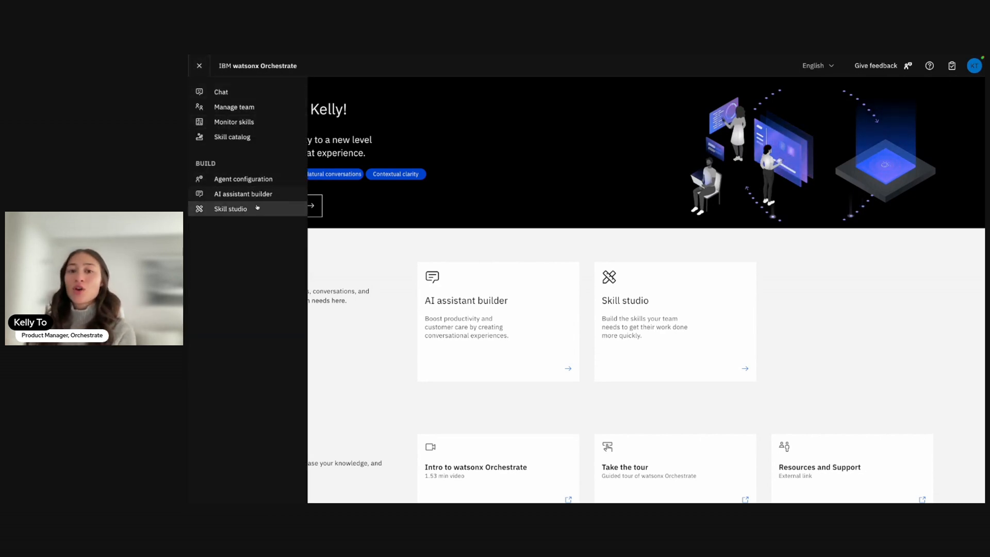
Go to Skill studio to reach the AskHR project's Health plan suggestion decision.
{"action": "left_click", "coordinate": [230, 208]}
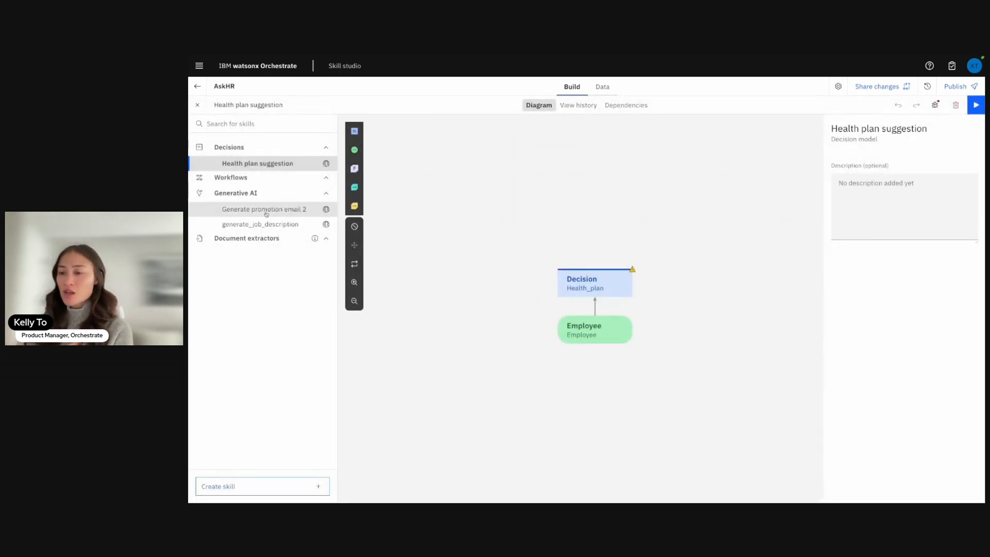
{"action": "mouse_move", "coordinate": [699, 303]}
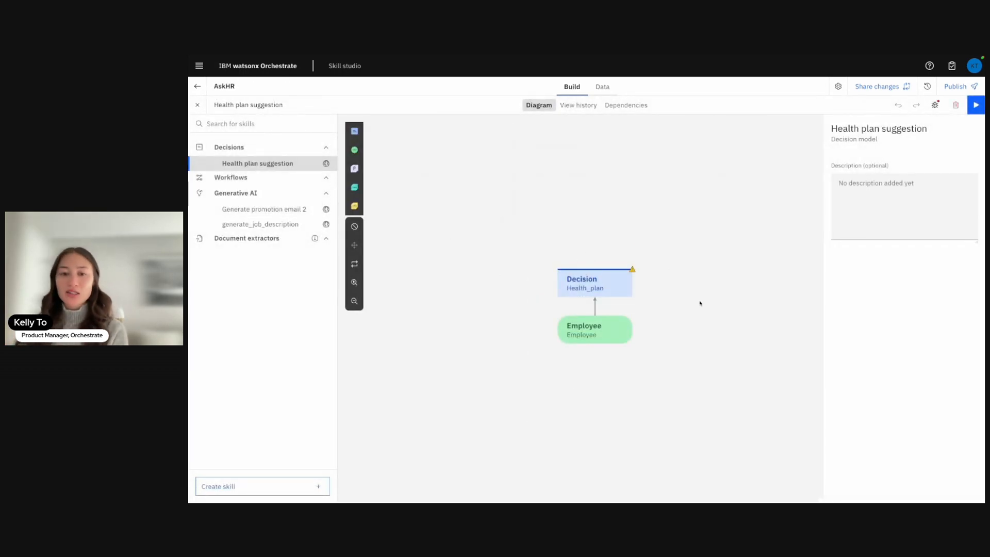
Show the Decision node's Logic and its Plan Recommendation rule table.
{"action": "left_click", "coordinate": [594, 283]}
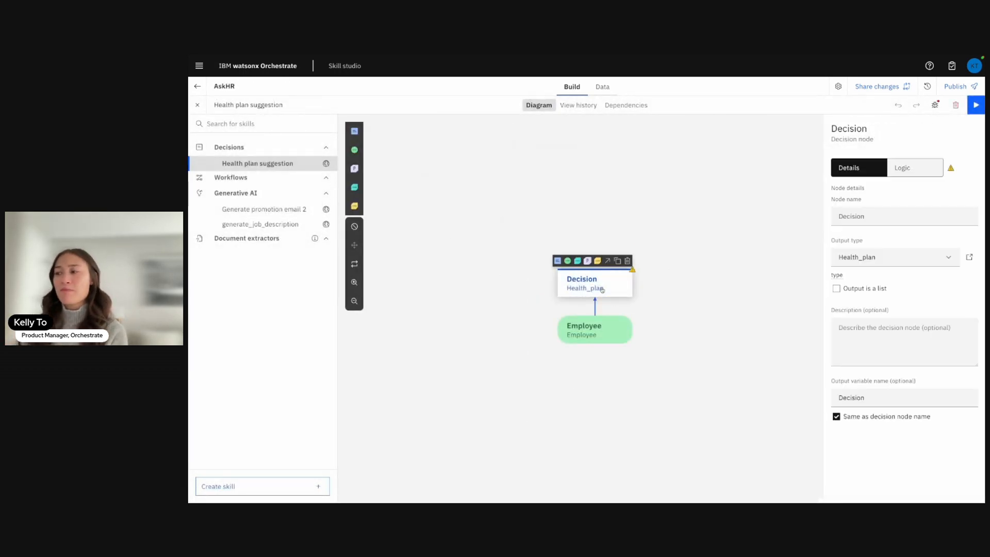
{"action": "left_click", "coordinate": [896, 167]}
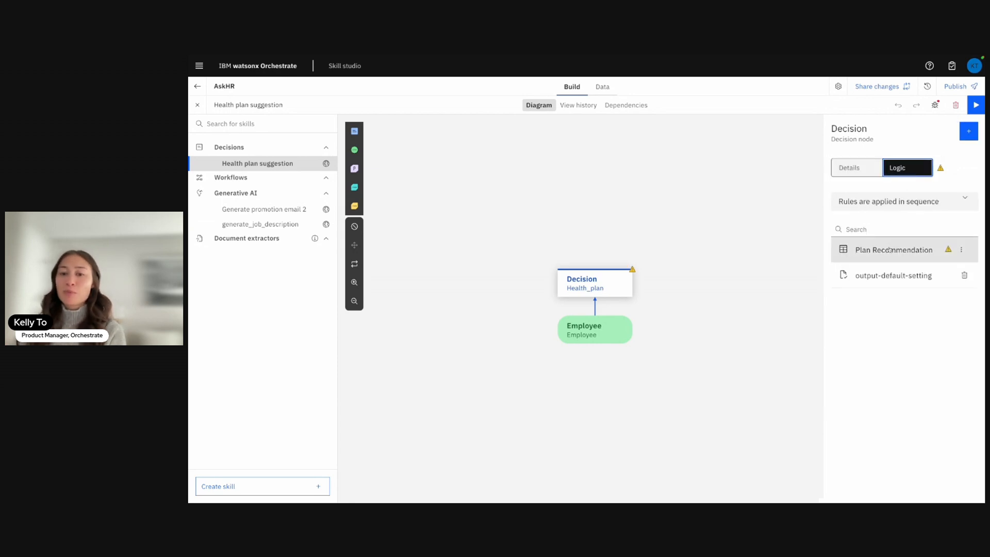
{"action": "left_click", "coordinate": [893, 249]}
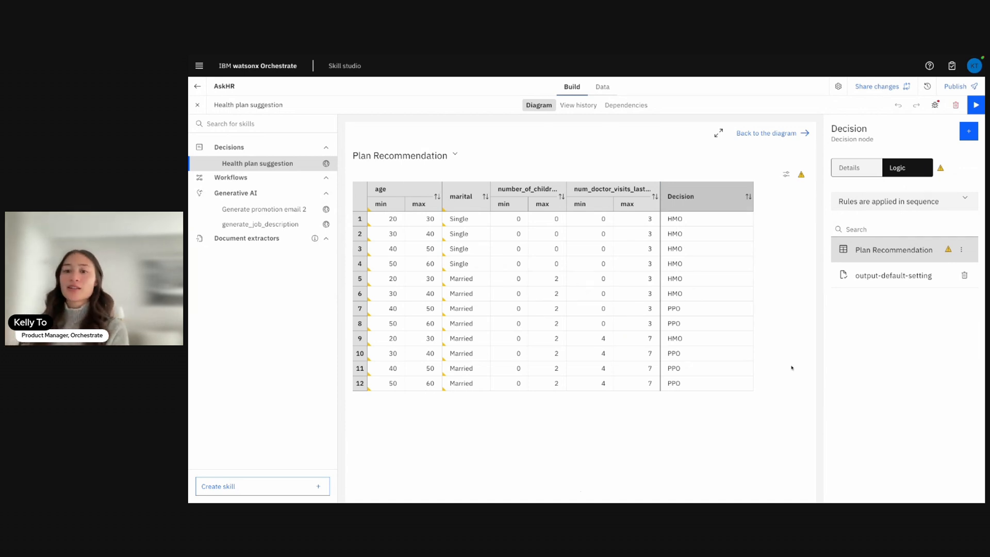
{"action": "mouse_move", "coordinate": [713, 311]}
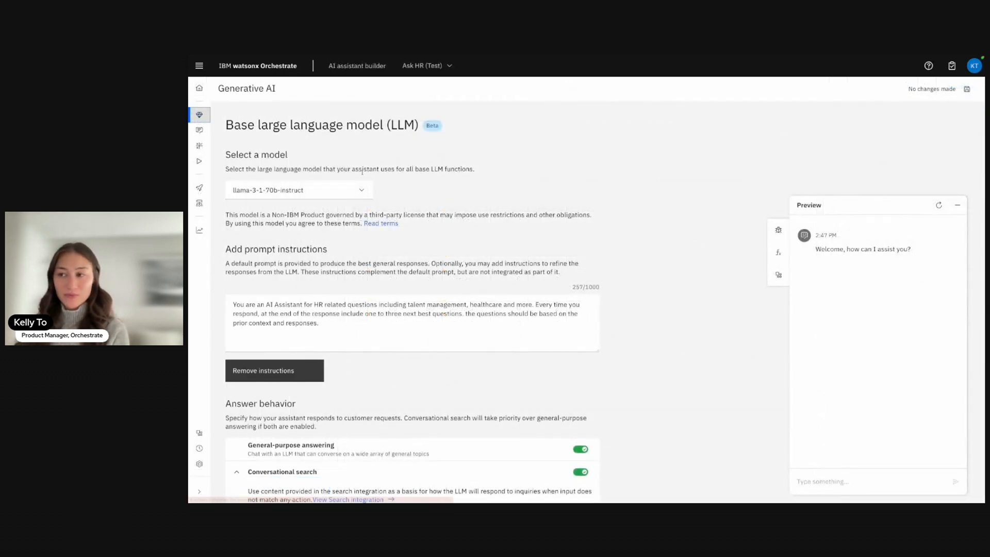
Upload another health benefits summary PDF to the Elasticsearch extension's Documents list.
{"action": "scroll", "scroll_direction": "down", "scroll_amount": 3}
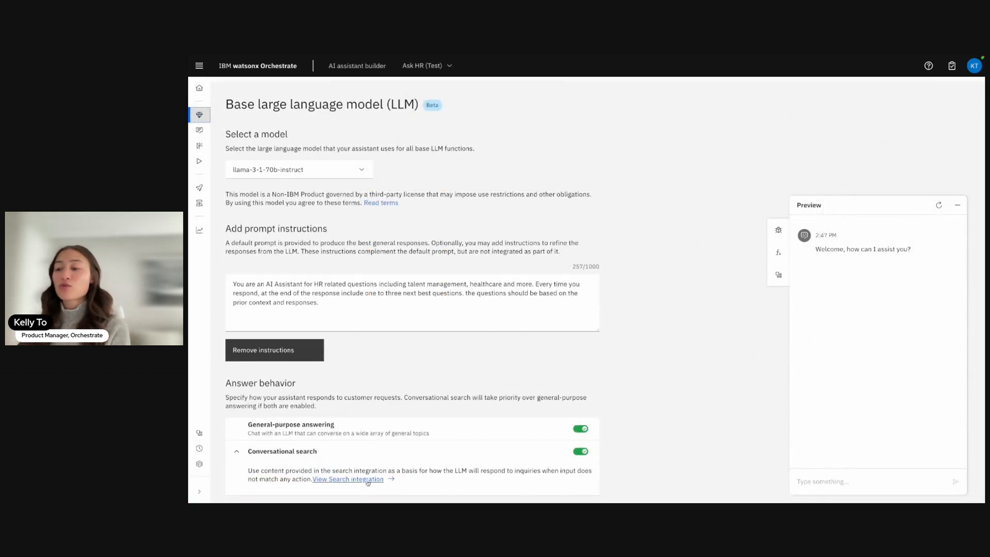
{"action": "left_click", "coordinate": [347, 479]}
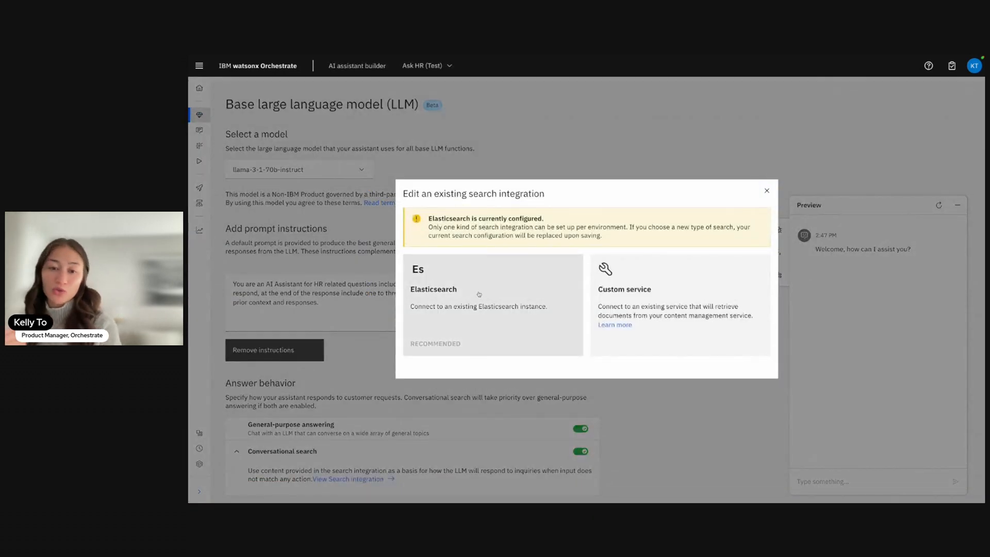
{"action": "left_click", "coordinate": [493, 304]}
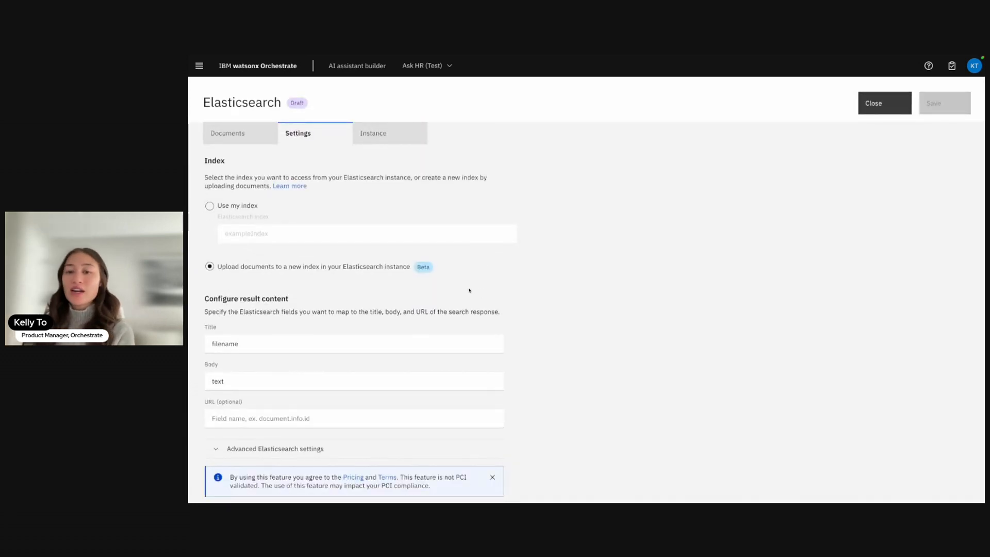
{"action": "left_click", "coordinate": [227, 133]}
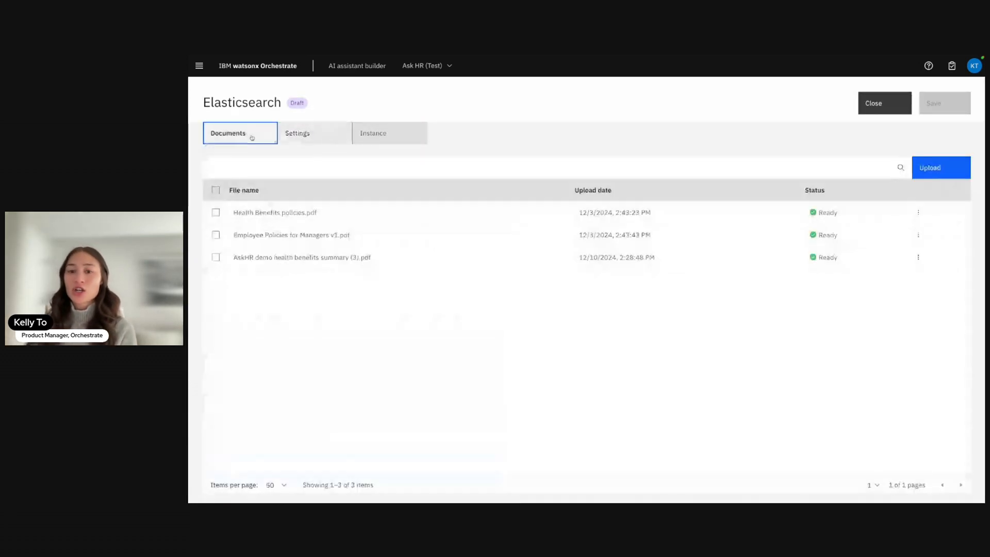
{"action": "left_click", "coordinate": [940, 167]}
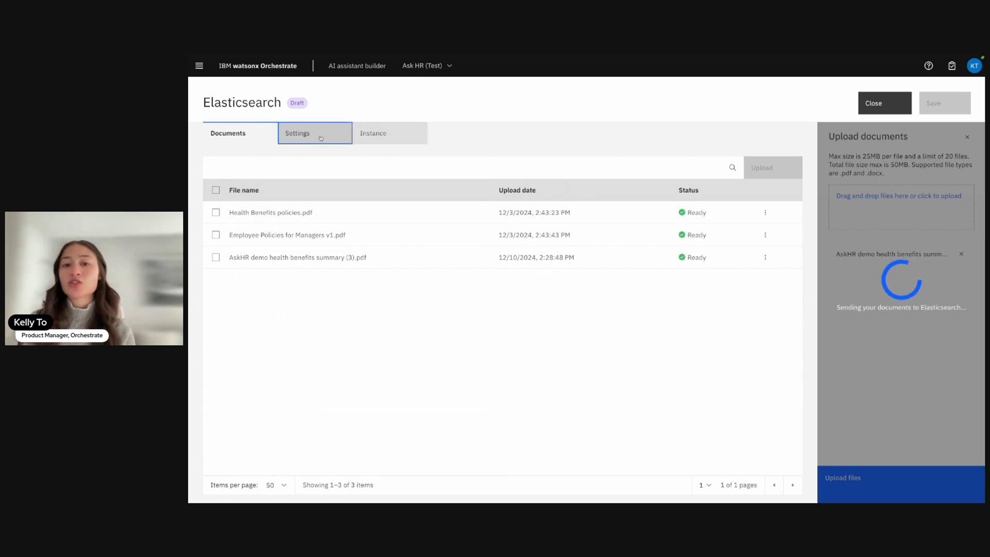
Review the Elasticsearch Settings: conversational search on, entire-conversation awareness and search configuration.
{"action": "left_click", "coordinate": [315, 133]}
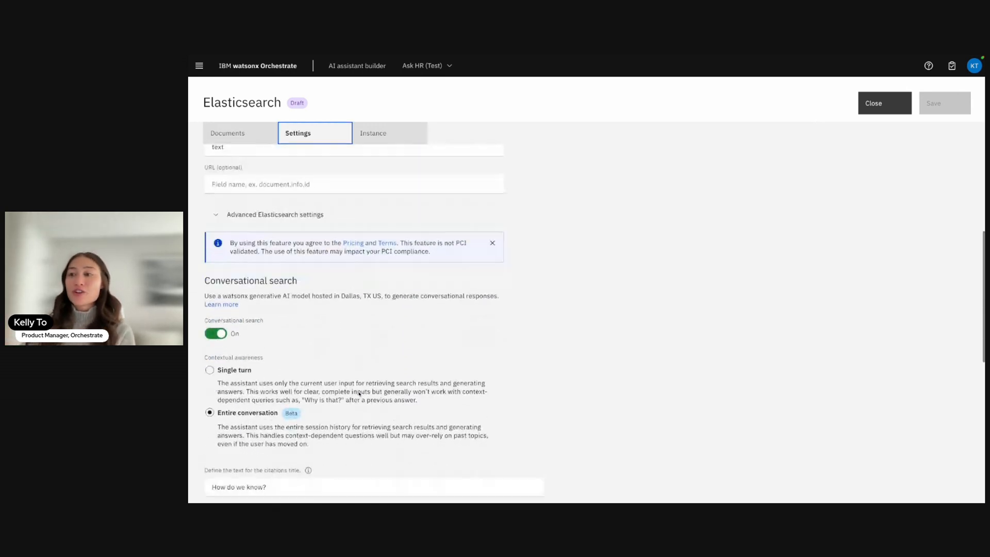
{"action": "scroll", "scroll_direction": "down", "scroll_amount": 3}
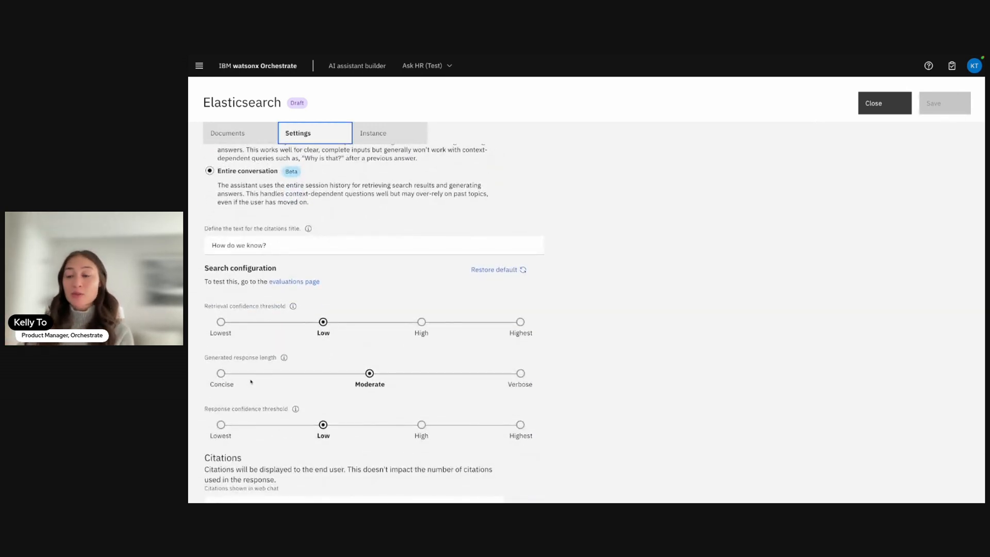
{"action": "scroll", "scroll_direction": "down", "scroll_amount": 3}
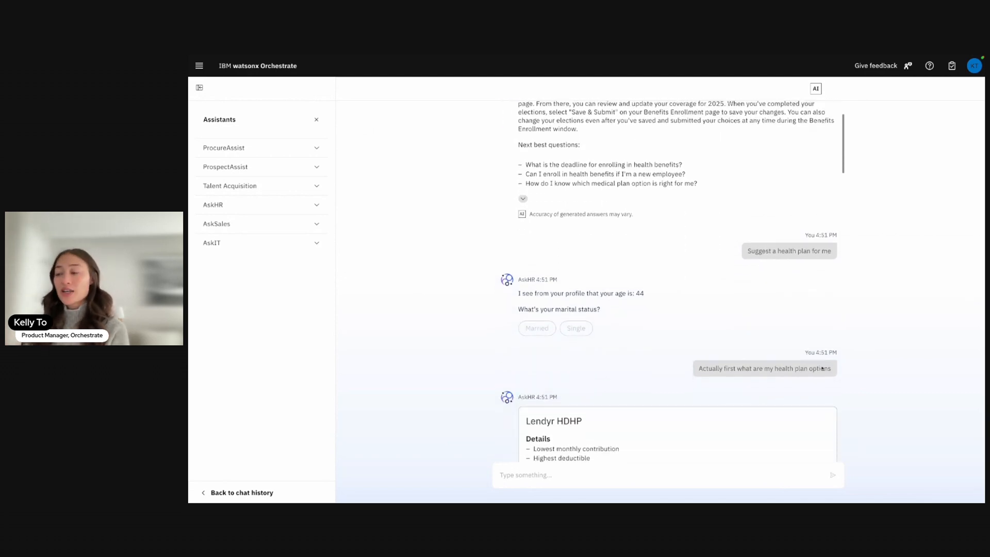
Confirm the health plan suggestion and answer 'married with 2 kids' and 4 doctor visits.
{"action": "scroll", "scroll_direction": "down", "scroll_amount": 3}
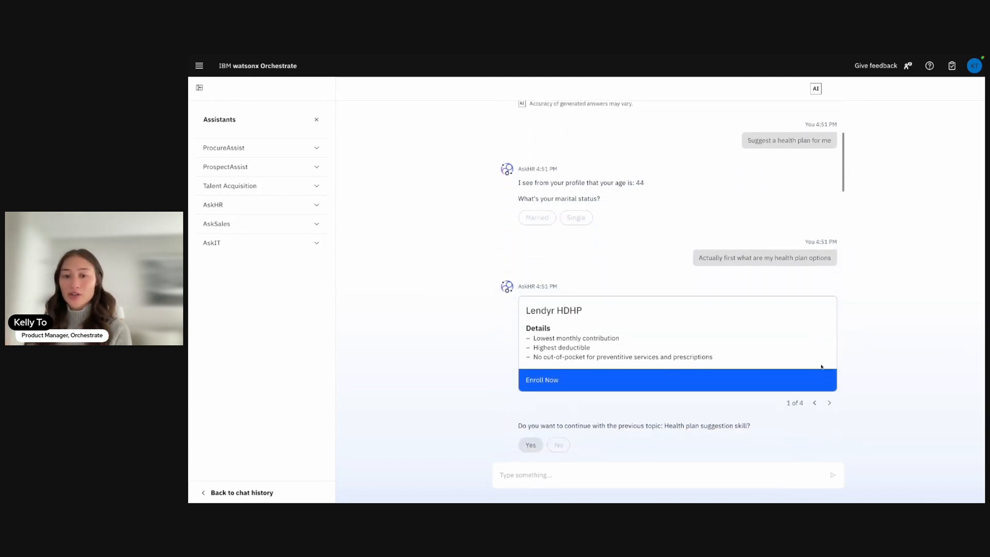
{"action": "left_click", "coordinate": [531, 444]}
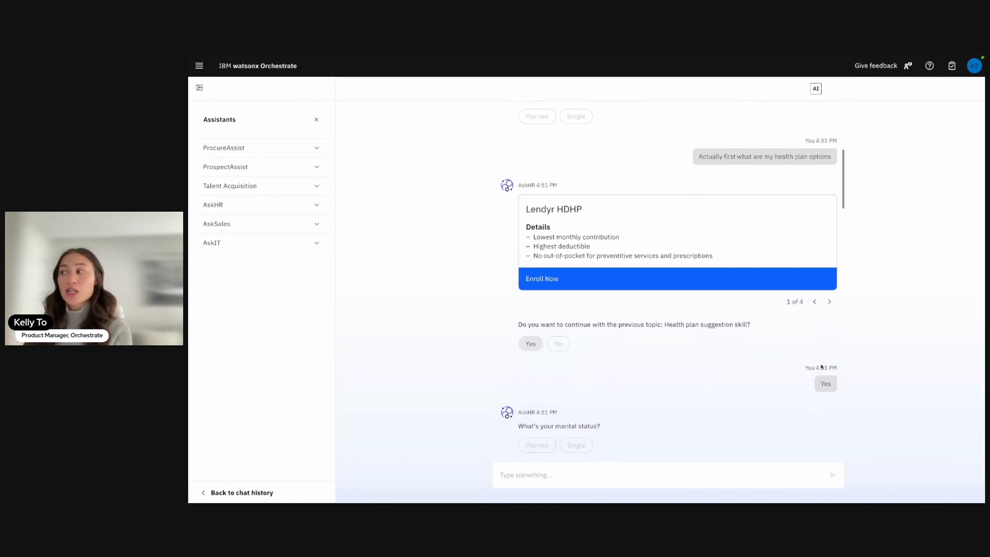
{"action": "type", "text": "married with 2 kids"}
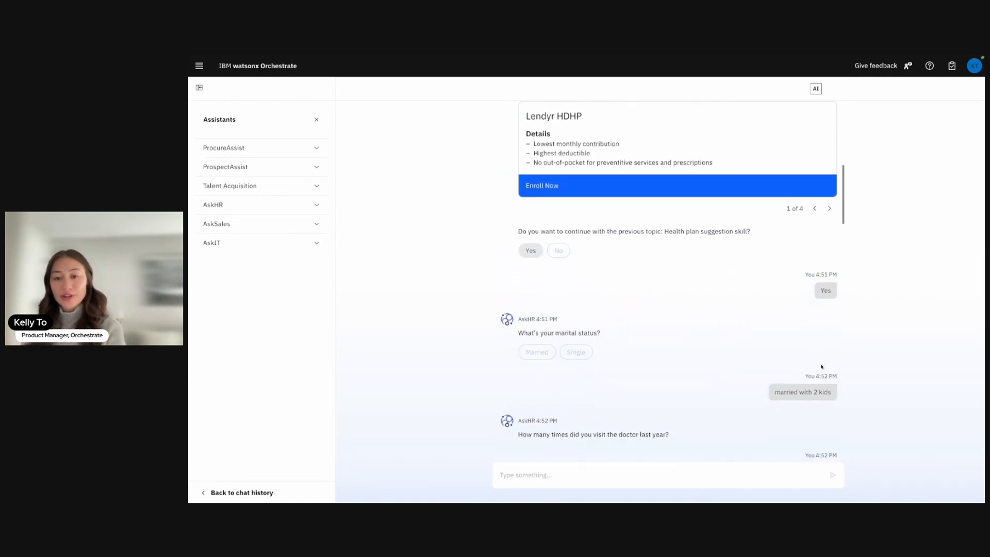
{"action": "type", "text": "4"}
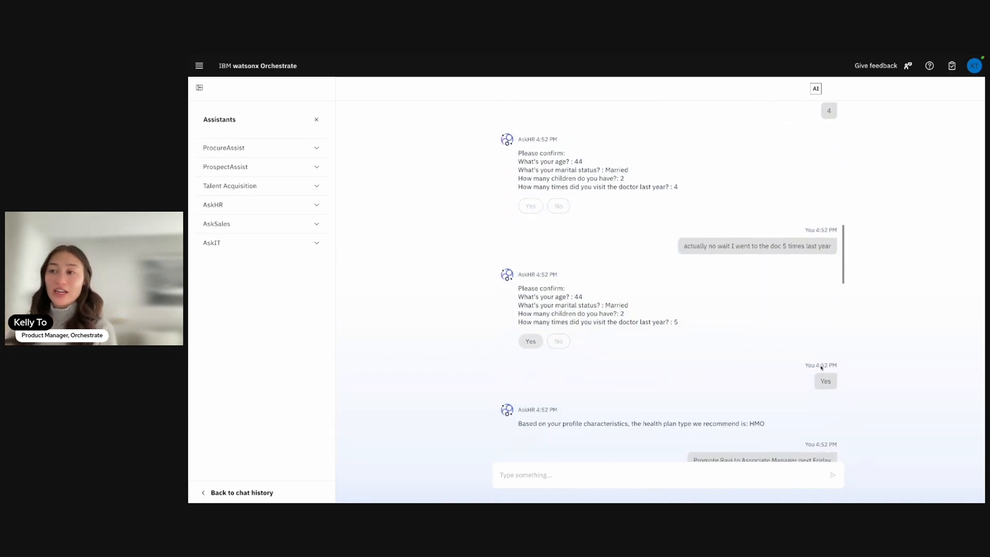
Scroll through the HMO plan recommendation and the employee promotion request.
{"action": "scroll", "scroll_direction": "down", "scroll_amount": 3}
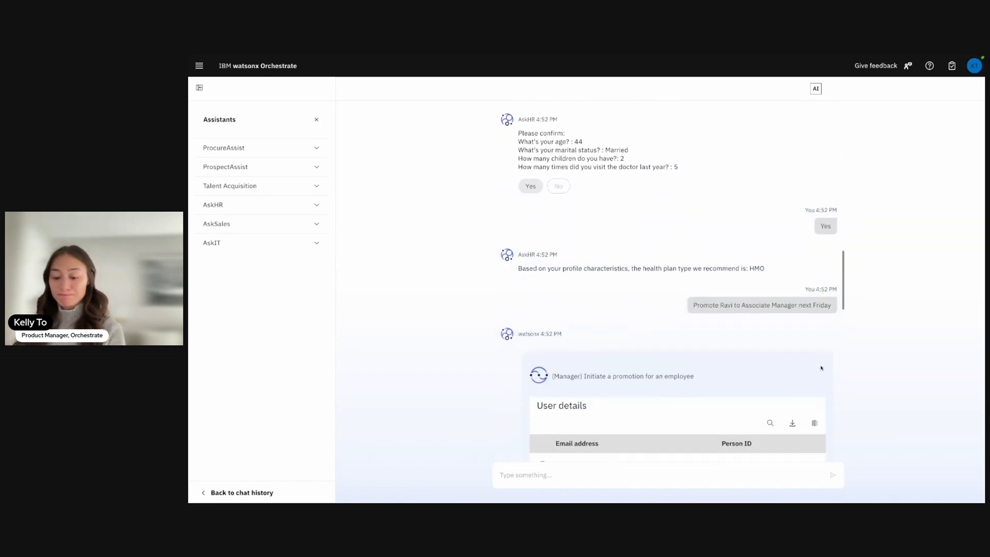
{"action": "scroll", "scroll_direction": "down", "scroll_amount": 3}
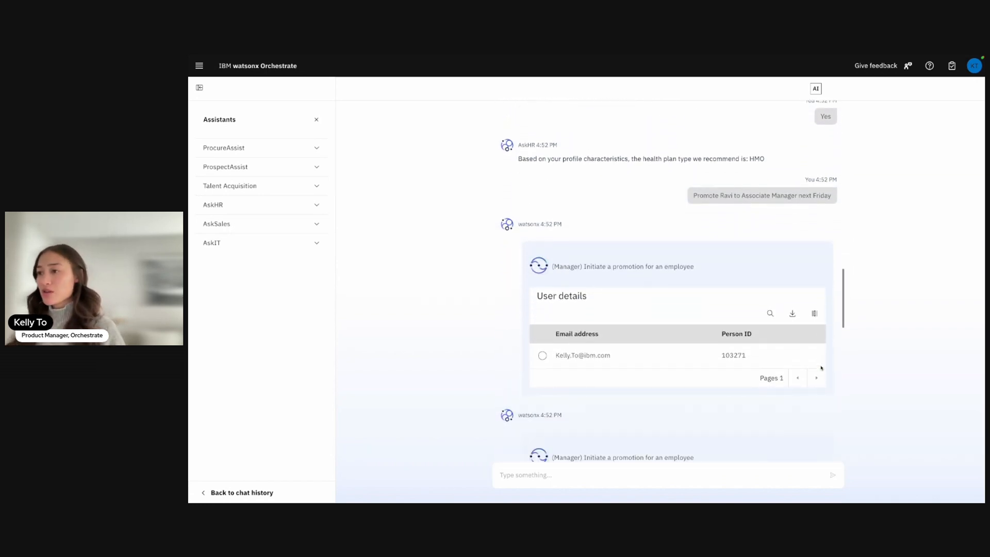
{"action": "scroll", "scroll_direction": "down", "scroll_amount": 3}
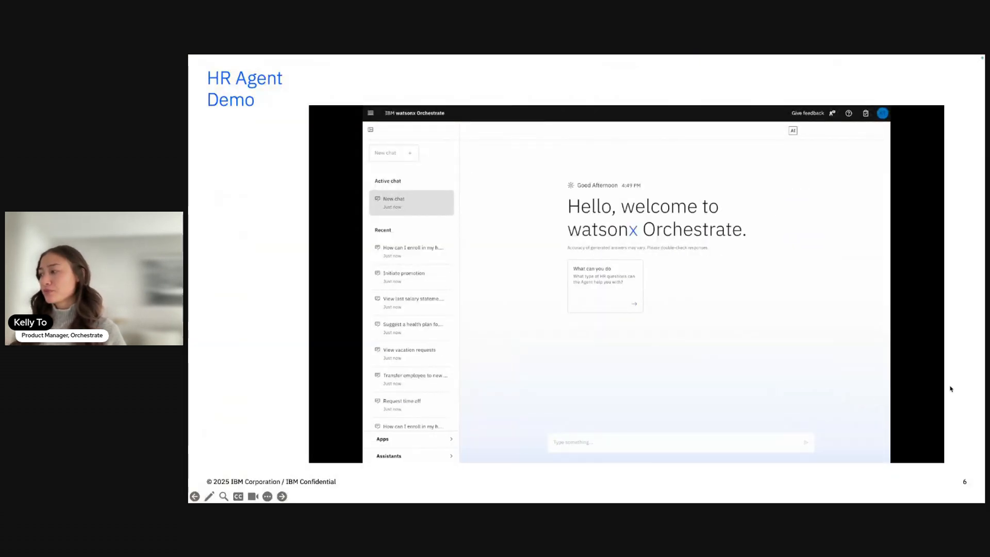
Play the embedded watsonx Orchestrate demo video on the HR Agent Demo slide.
{"action": "left_click", "coordinate": [282, 496]}
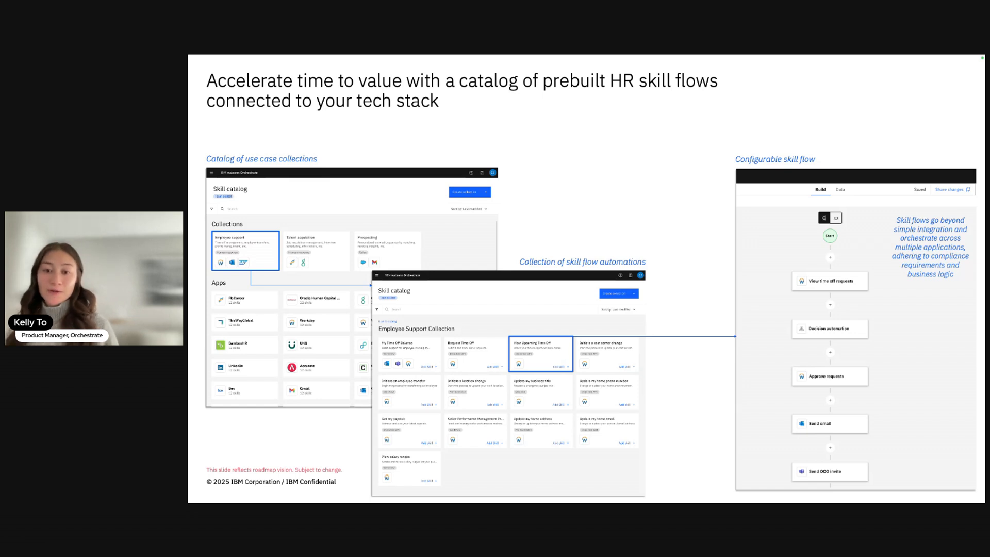
Advance from the HR skill flow catalog slide to the SAP SuccessFactors skill flows slide.
{"action": "key", "text": "right"}
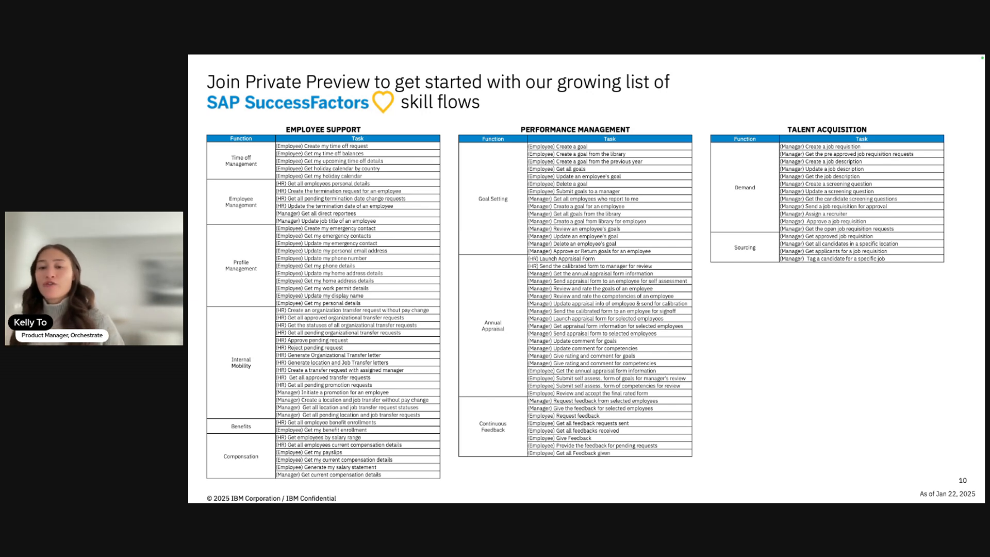
Advance through the Oracle skill flows slide and end on slide 13, the Sponsor User invitation.
{"action": "key", "text": "right"}
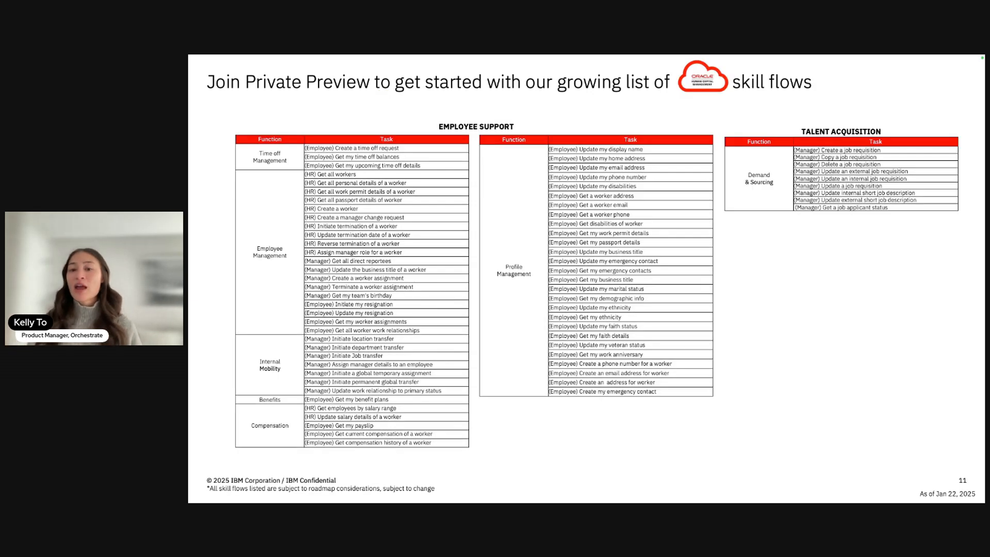
{"action": "key", "text": "Right"}
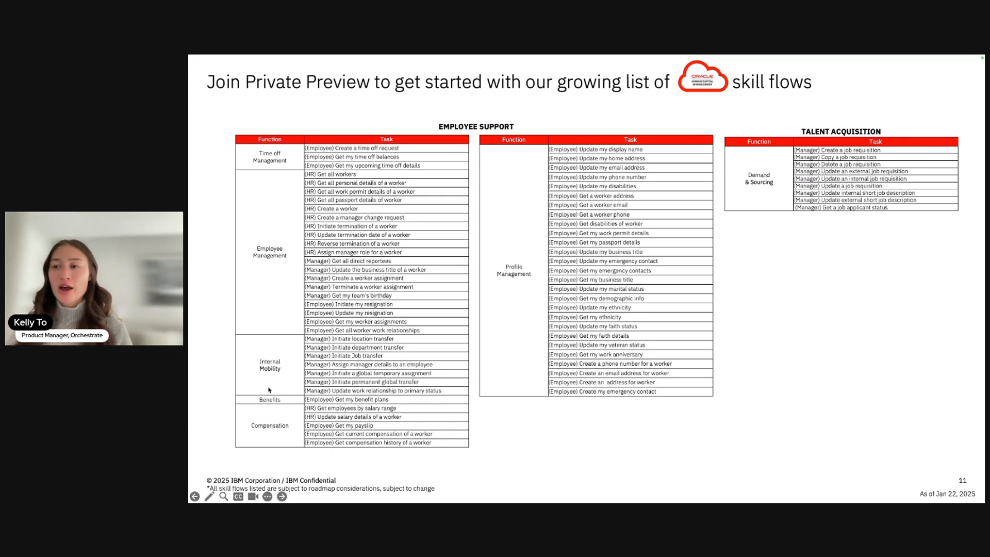
{"action": "mouse_move", "coordinate": [428, 316]}
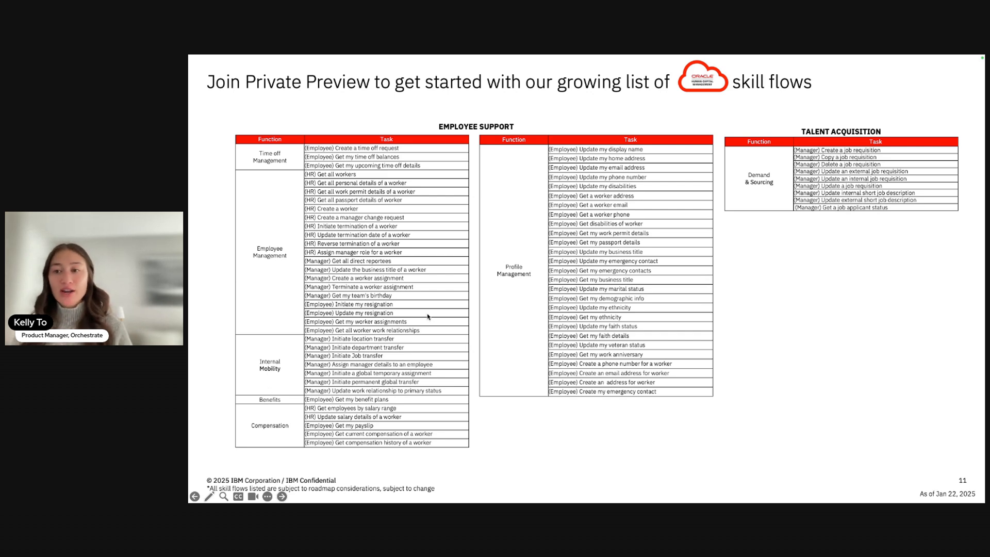
{"action": "left_click", "coordinate": [281, 496]}
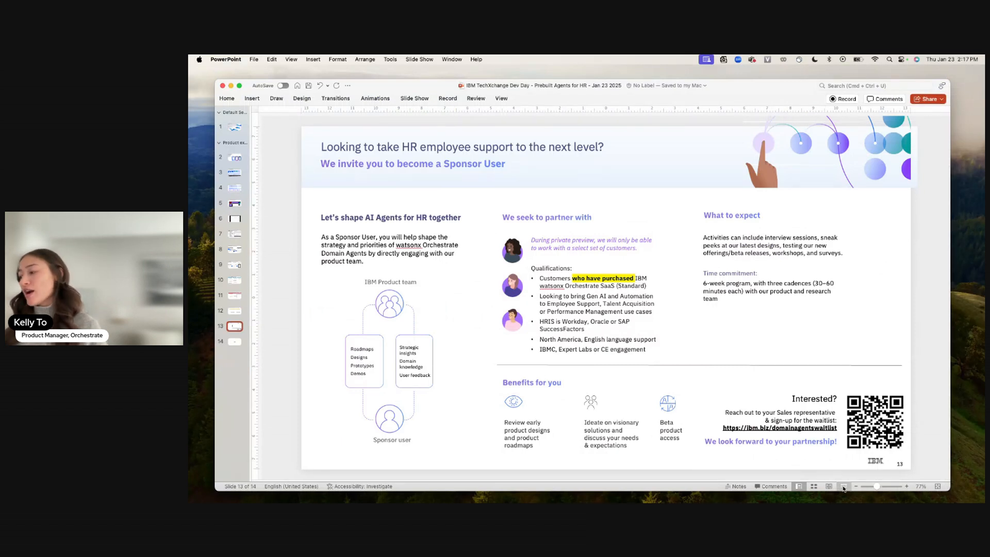
{"action": "mouse_move", "coordinate": [843, 486]}
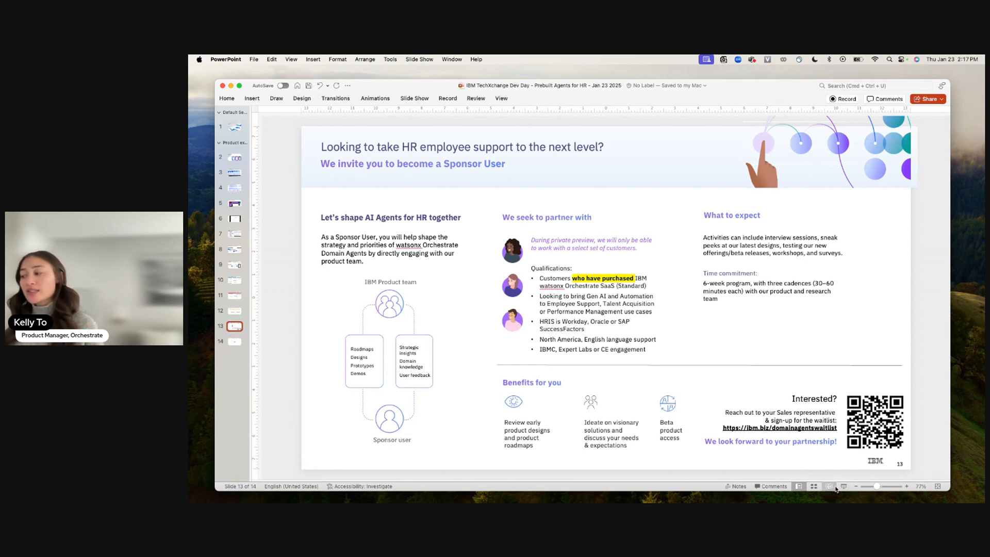
{"action": "mouse_move", "coordinate": [829, 486]}
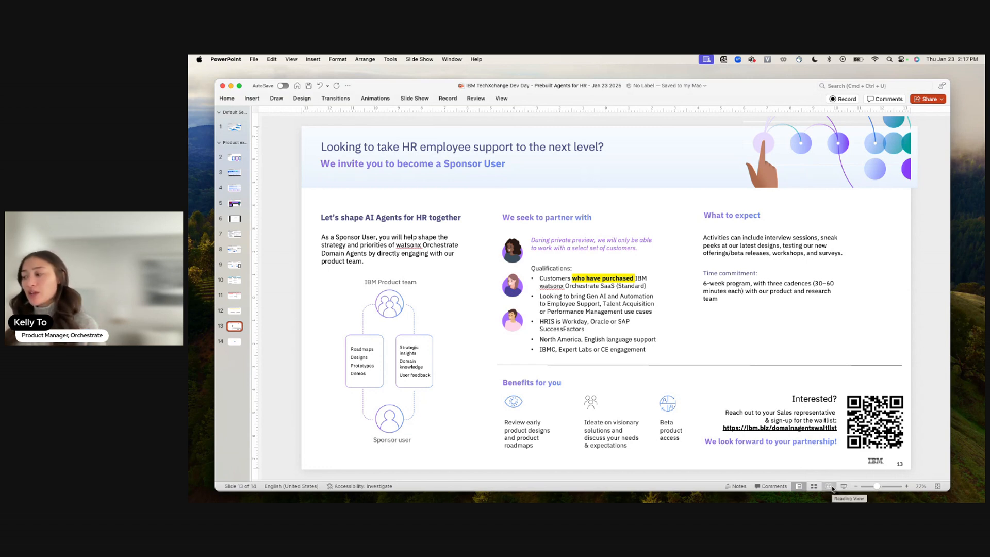
Present the Sponsor User invitation slide full-screen from the status bar.
{"action": "left_click", "coordinate": [829, 486]}
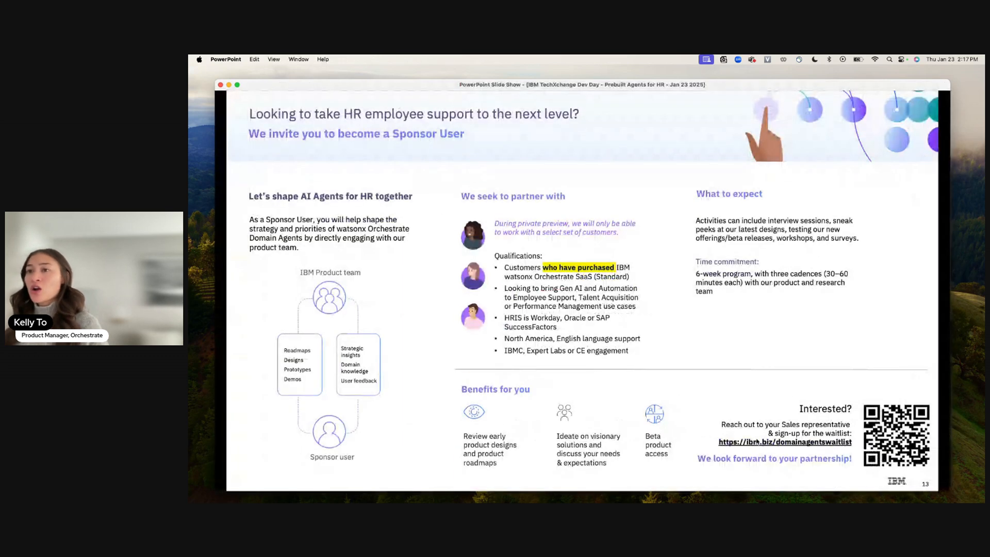